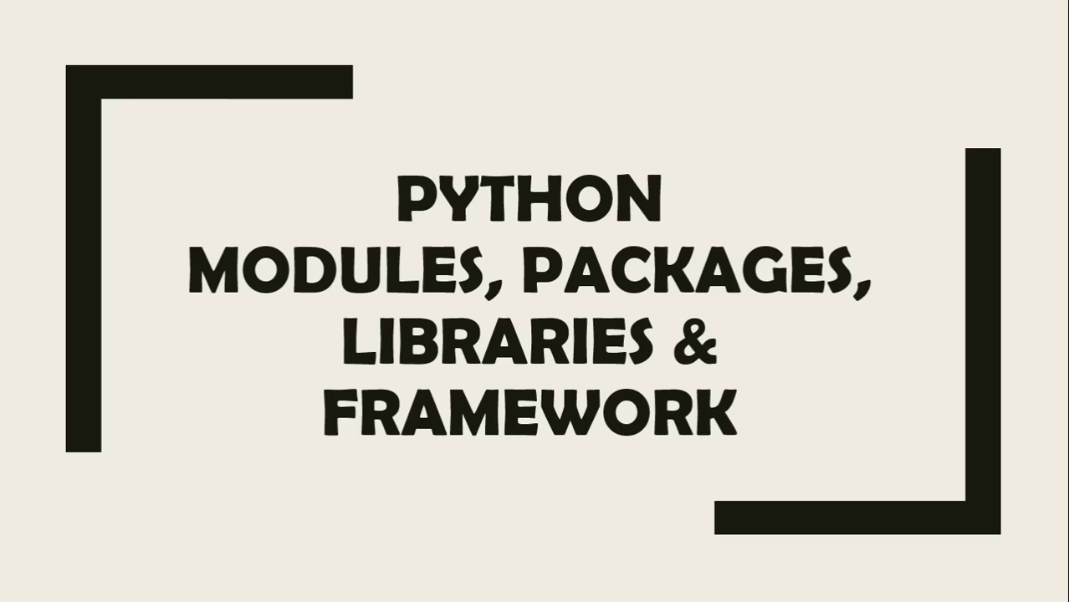
- Advance past the title slide on Python modules, packages, libraries and framework
key(Right)
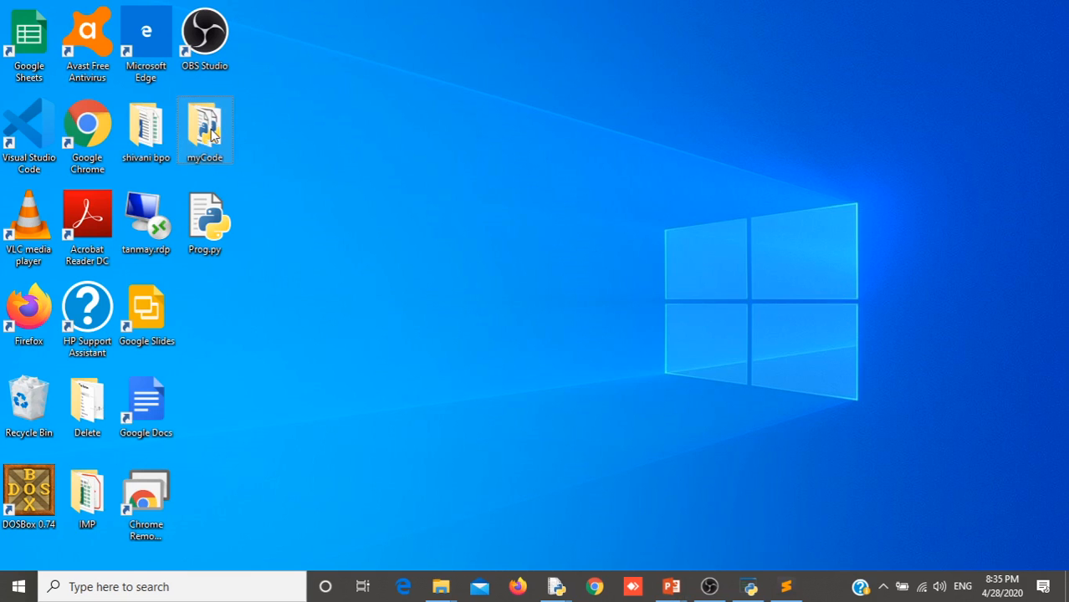
- Open myCode, select calc.py through sum.py, then narrow the selection to calc.py
double_click(205, 125)
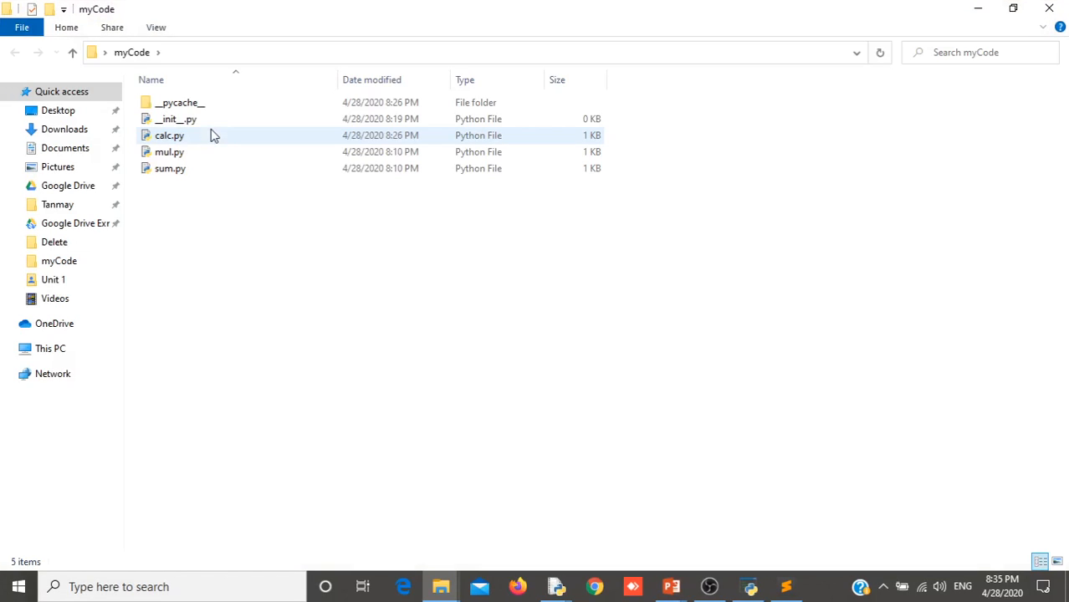
click(169, 134)
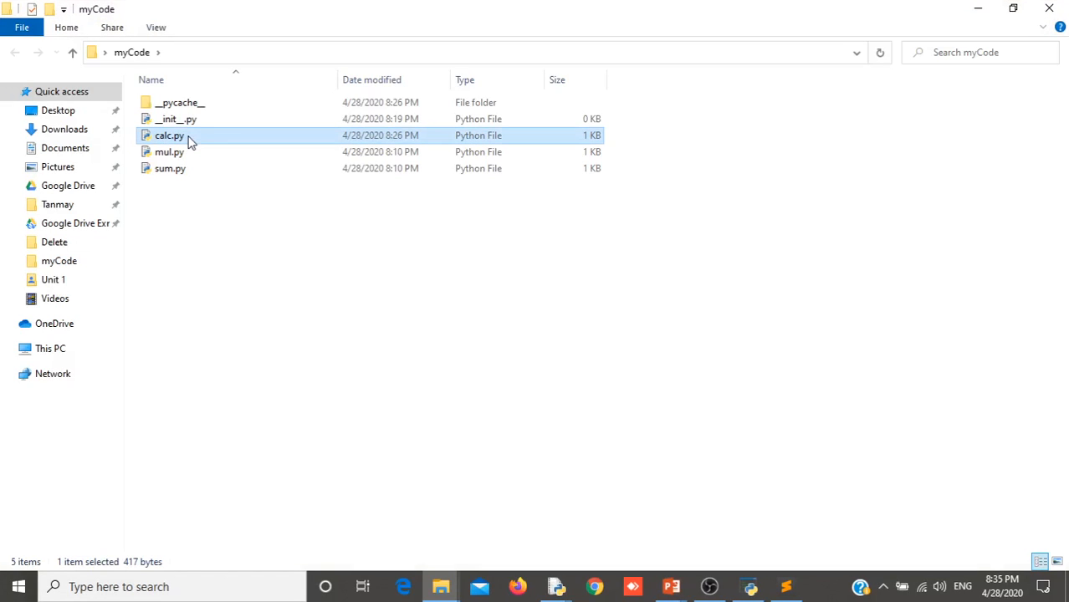
click(169, 168)
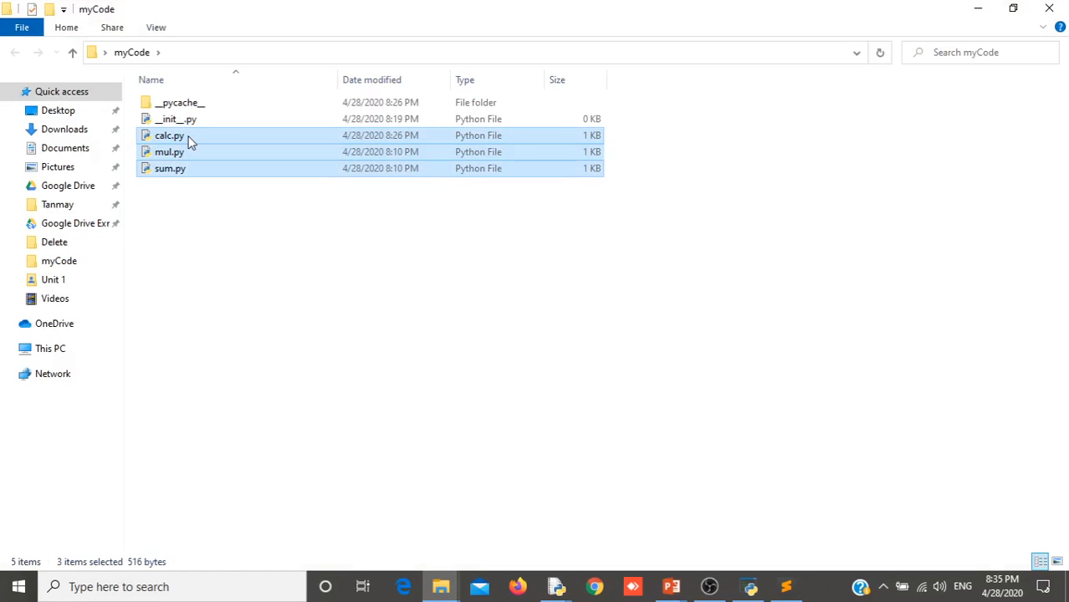
mouse_move(201, 225)
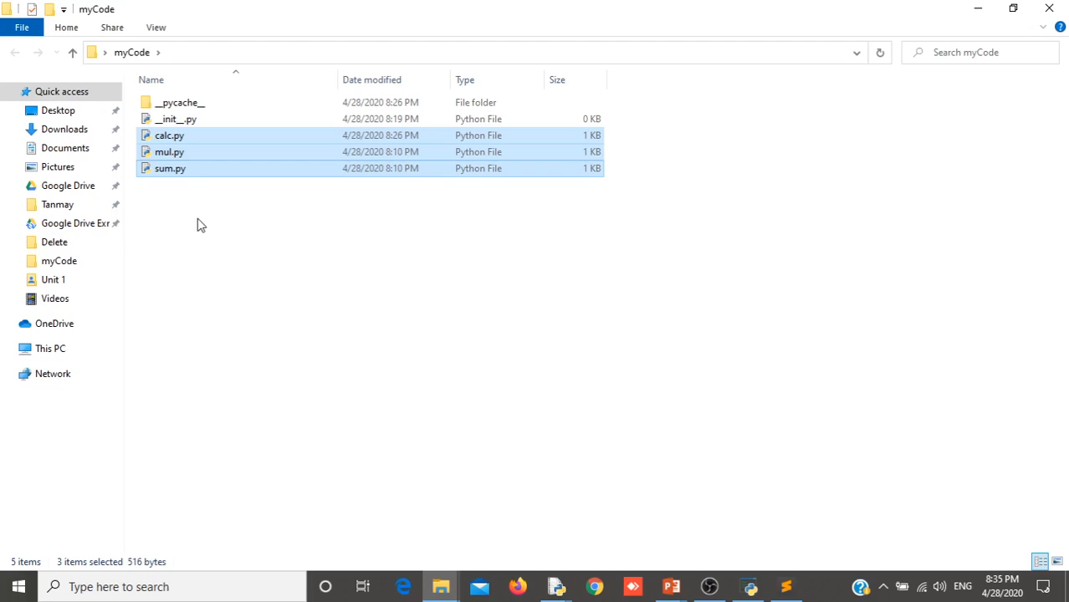
click(169, 134)
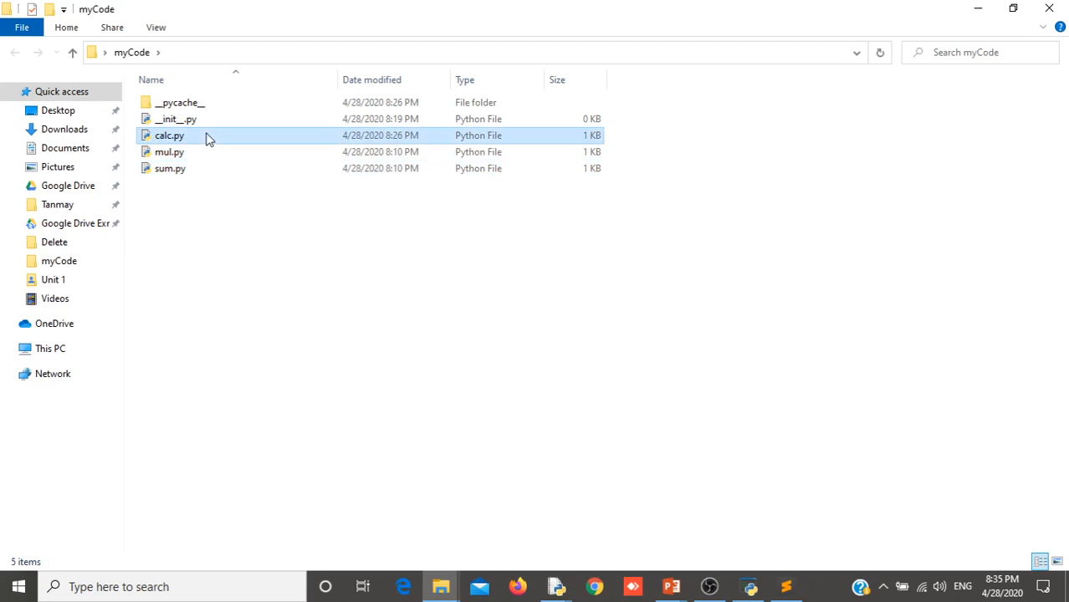
click(169, 134)
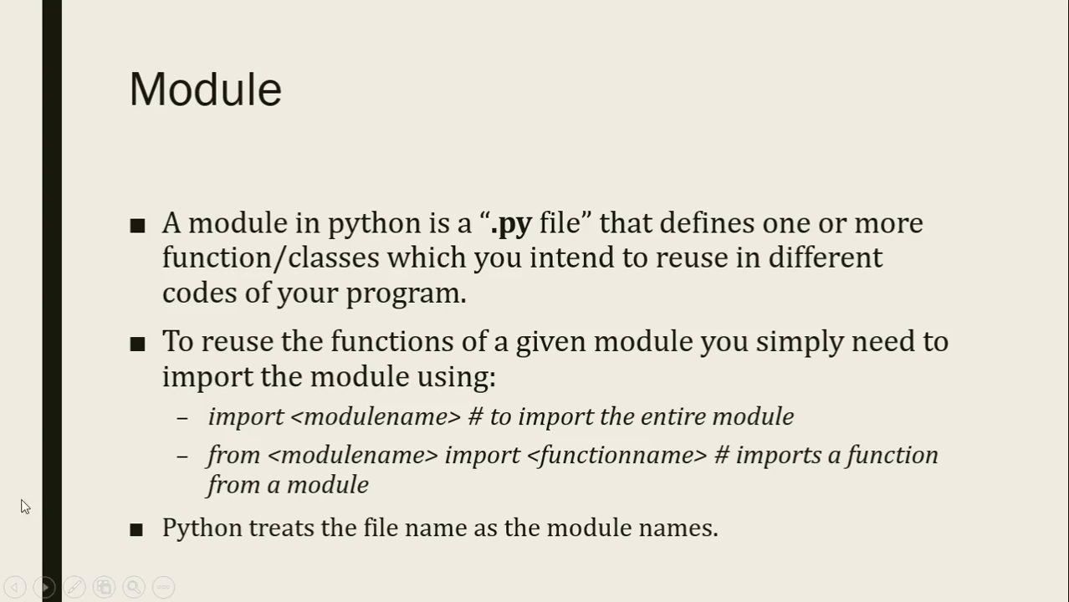
mouse_move(232, 438)
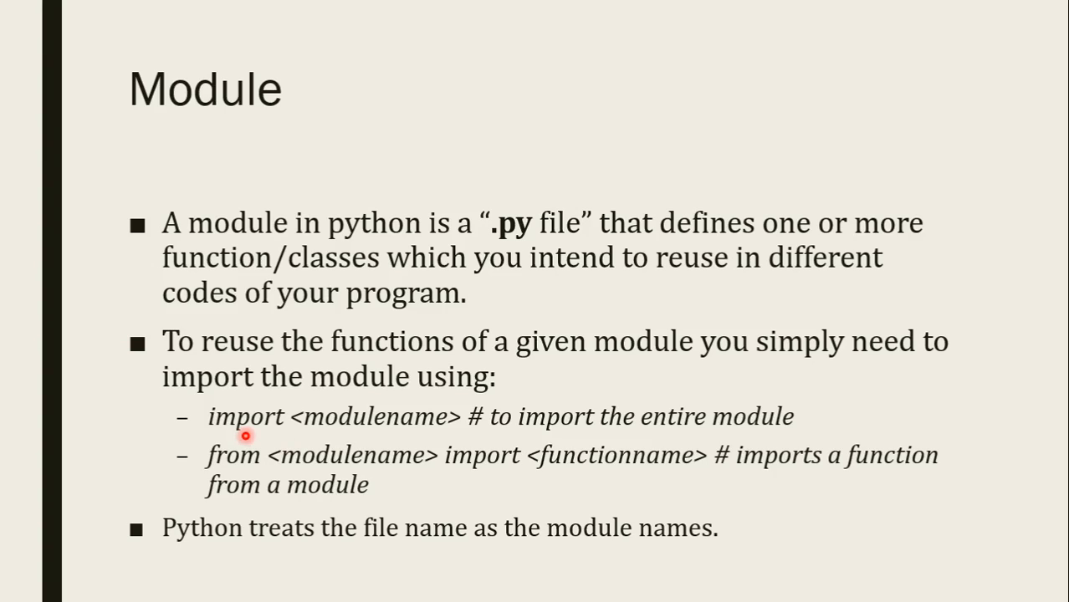
mouse_move(381, 433)
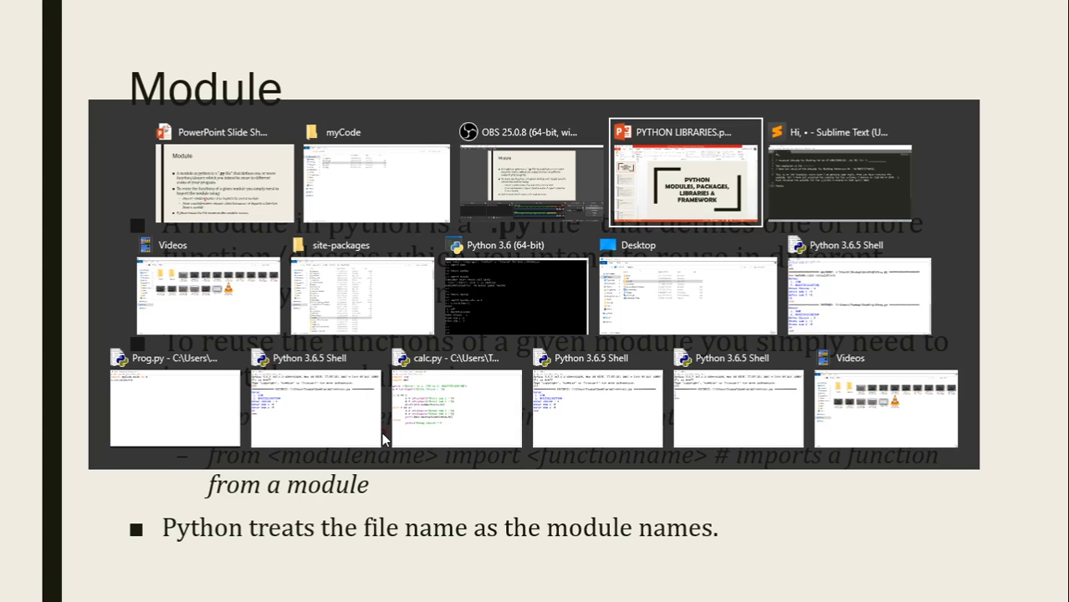
- Bring the Python 3.6 (64-bit) console window to the front
click(514, 297)
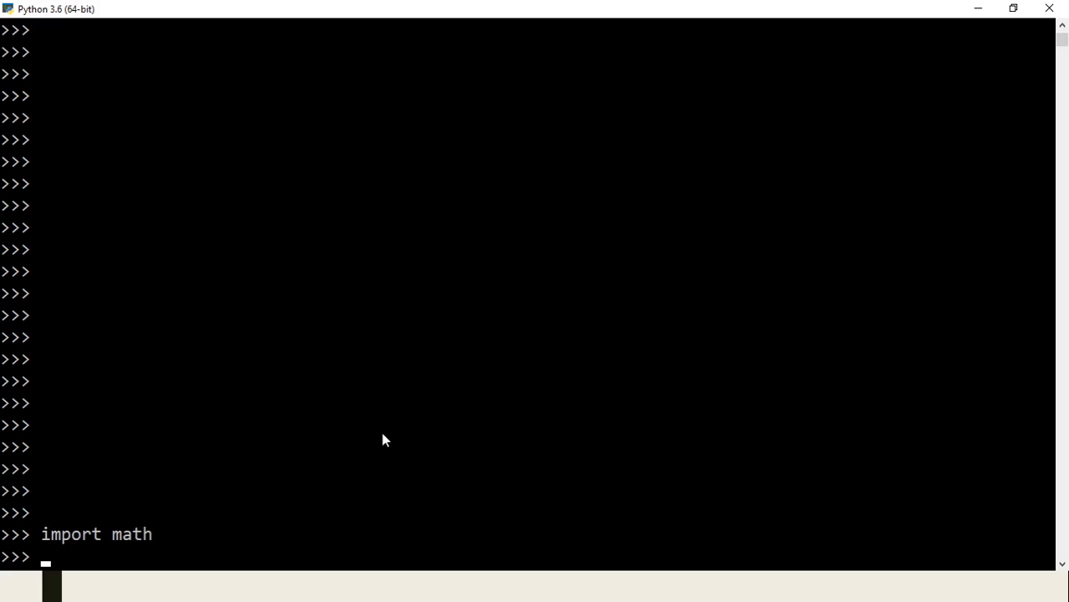
- Enter import math and begin a math.sqrt(16) call in the shell
text(math.sqrt()
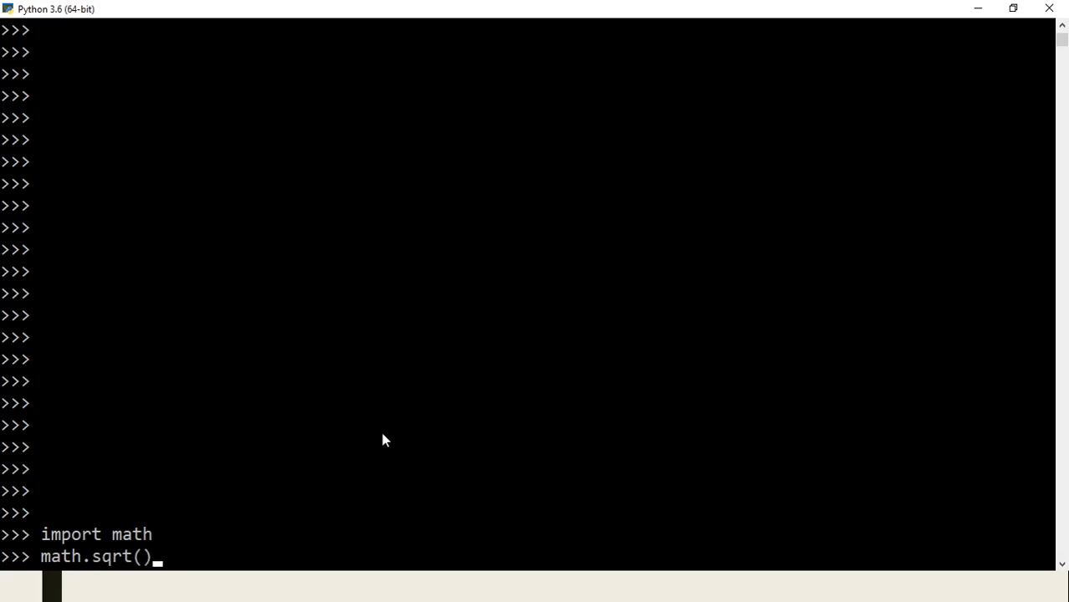
text(16)
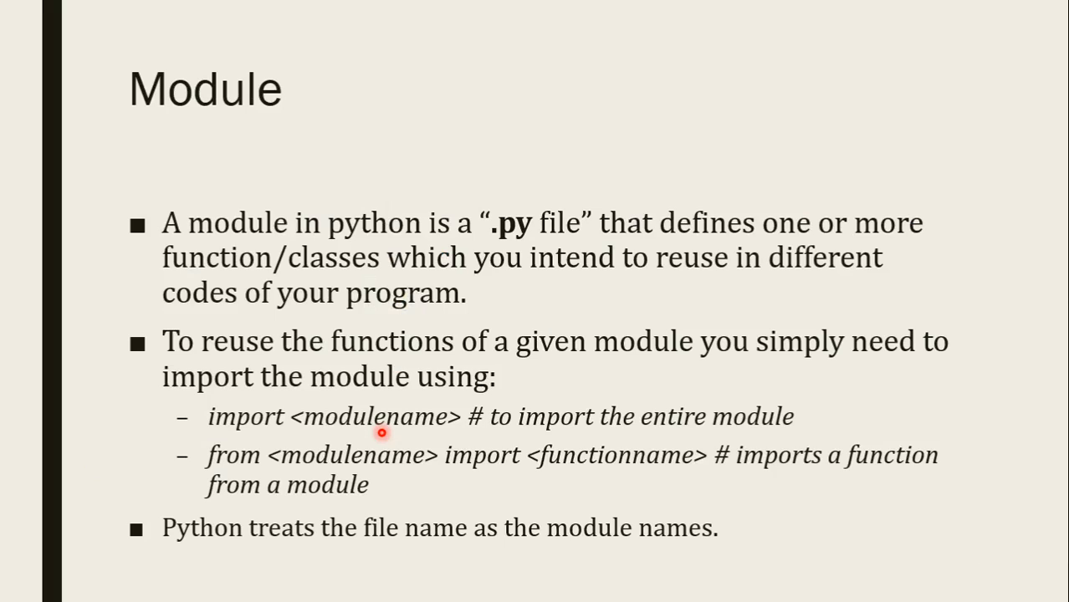
mouse_move(441, 436)
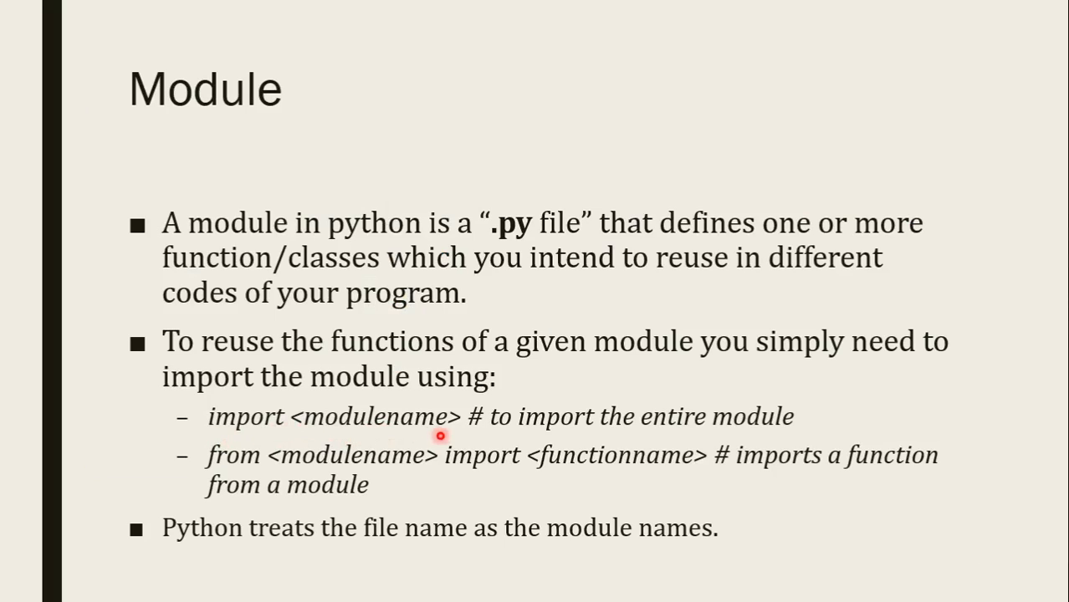
mouse_move(392, 436)
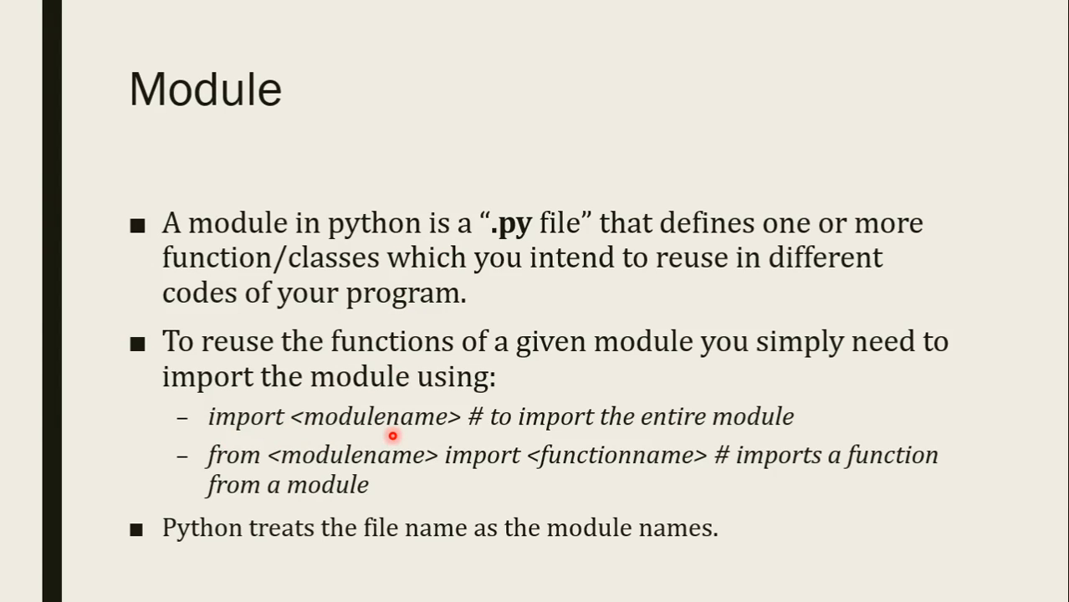
mouse_move(255, 469)
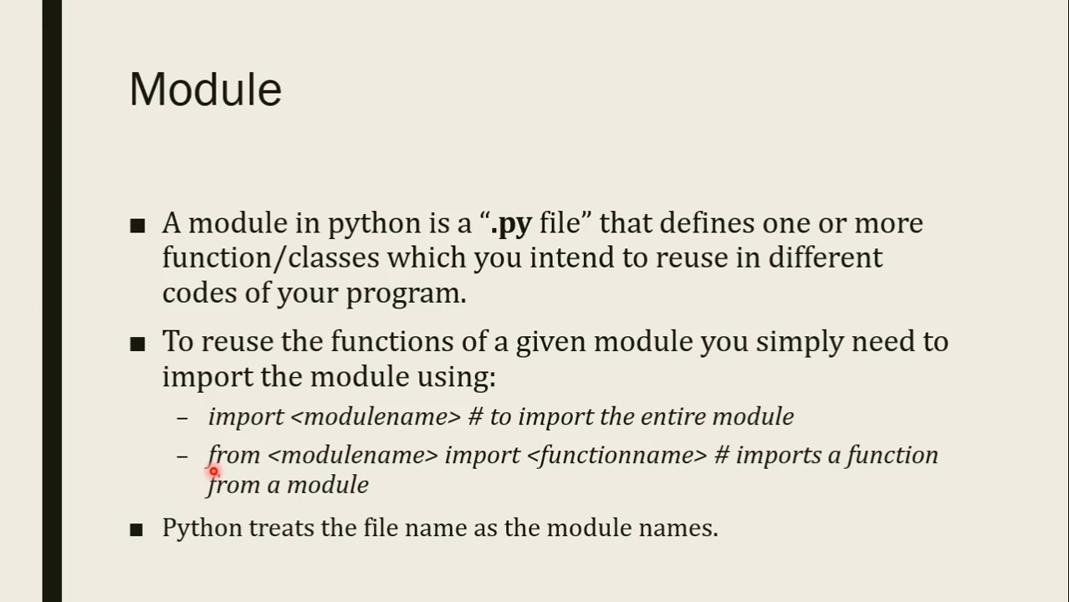
mouse_move(267, 460)
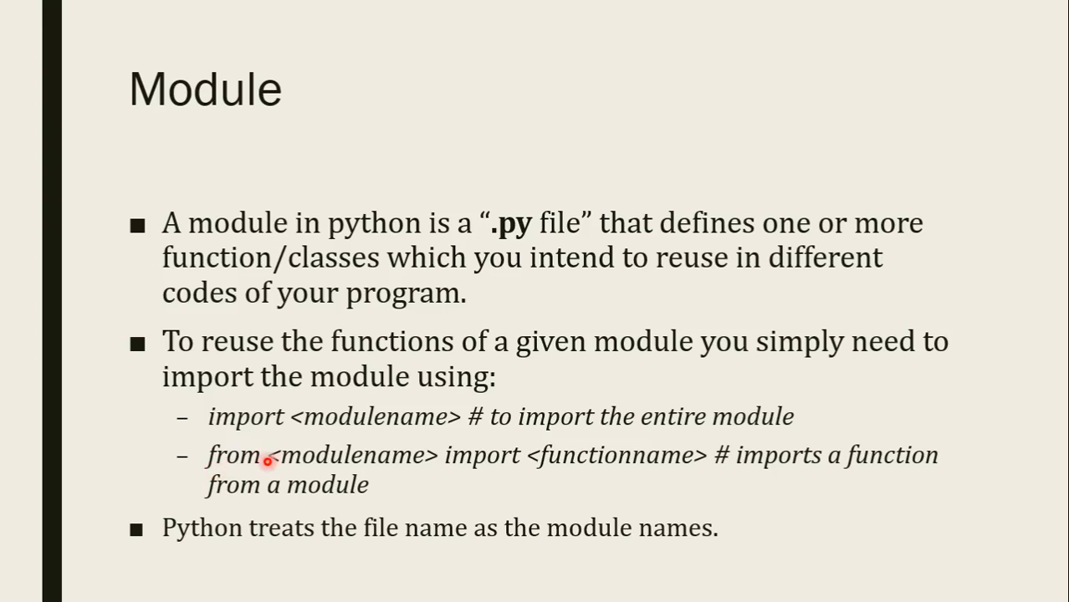
mouse_move(385, 462)
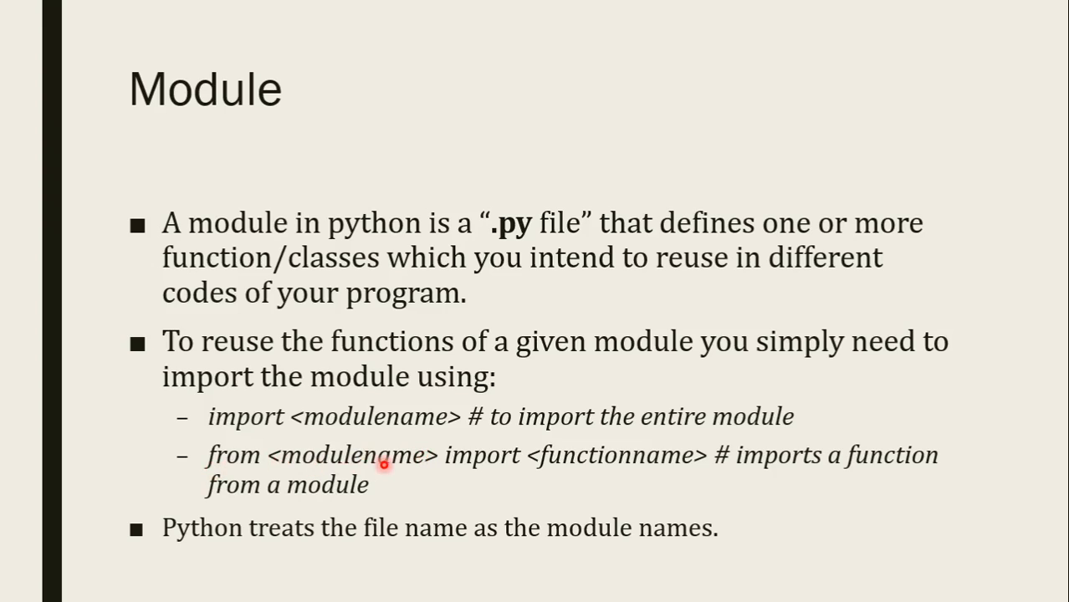
mouse_move(467, 454)
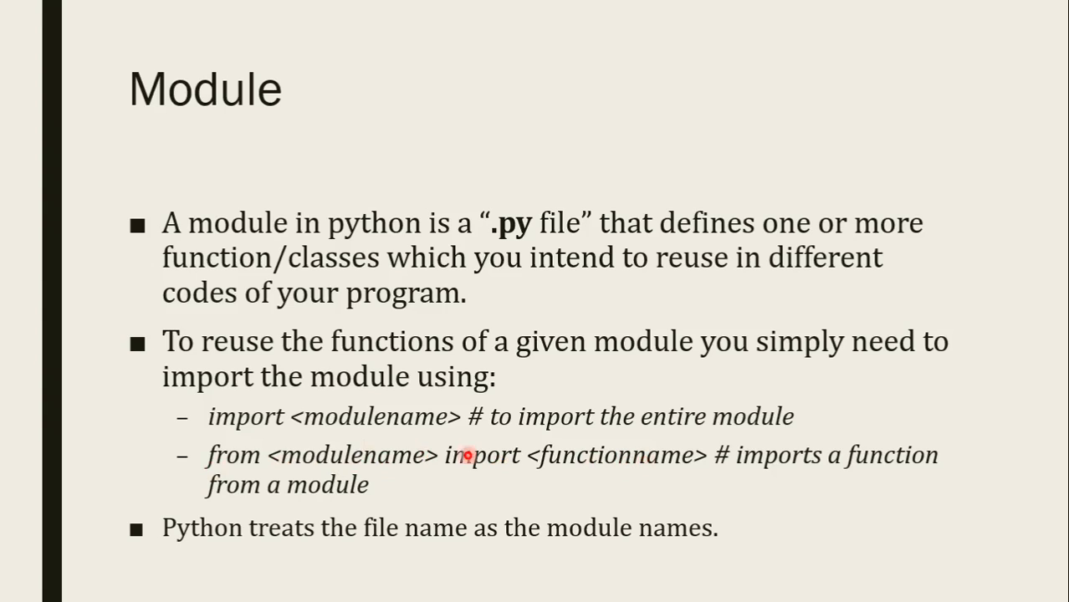
mouse_move(227, 428)
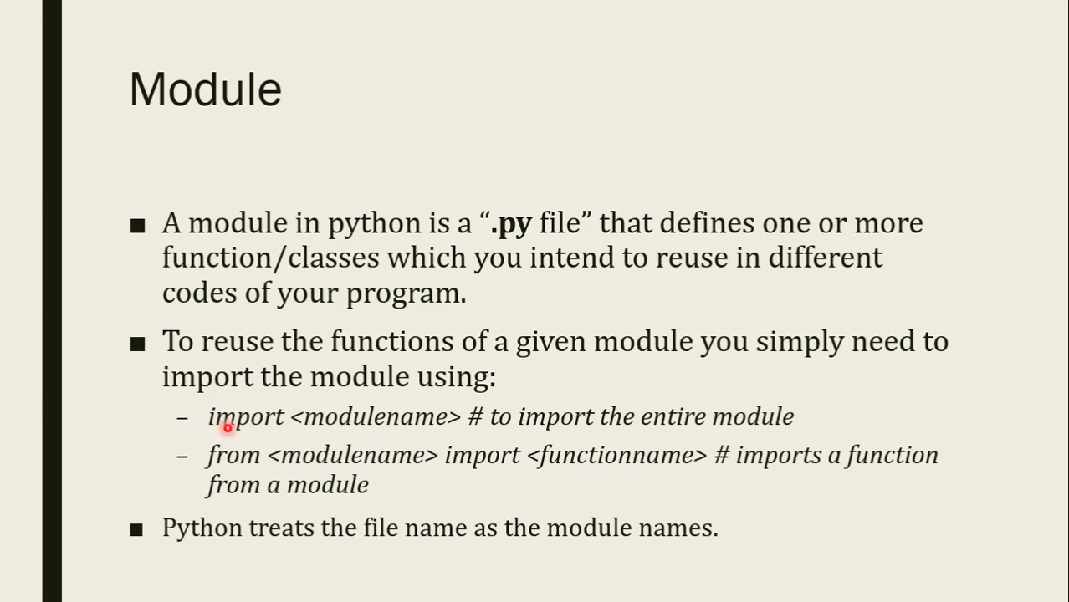
mouse_move(349, 433)
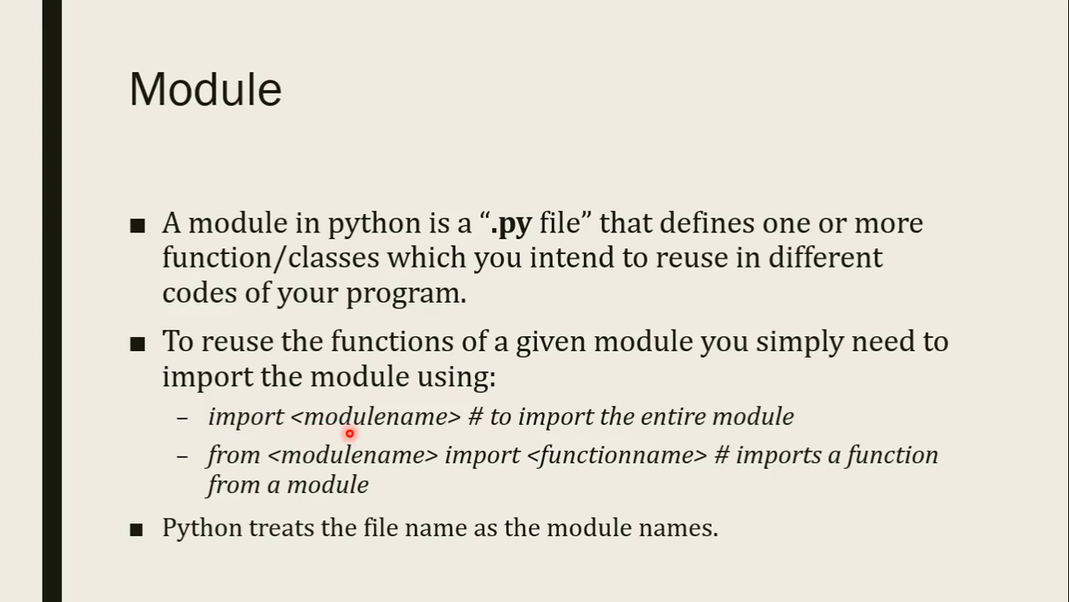
mouse_move(335, 458)
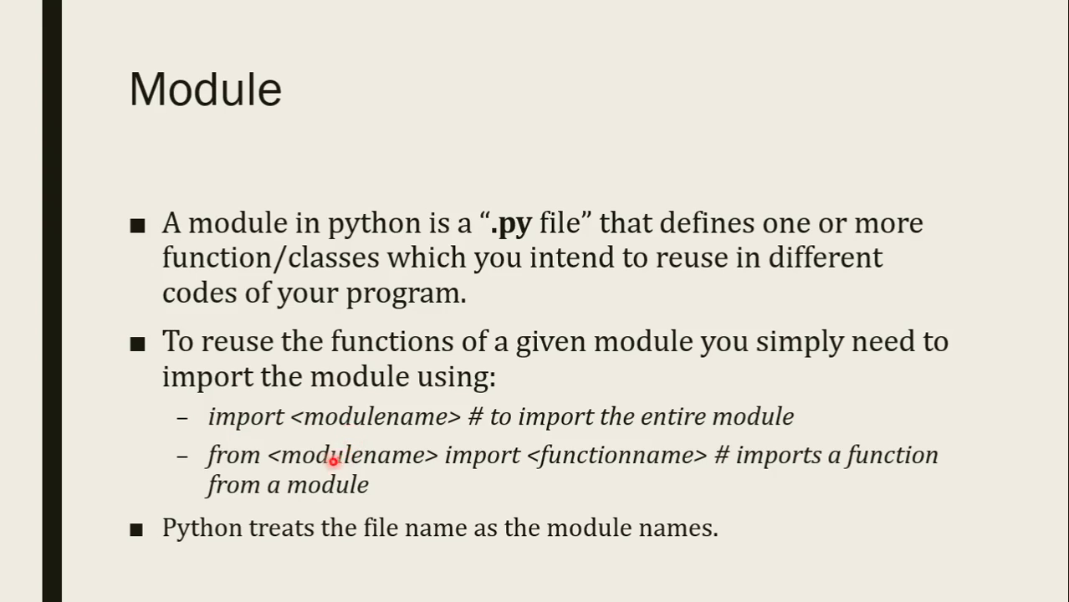
mouse_move(316, 467)
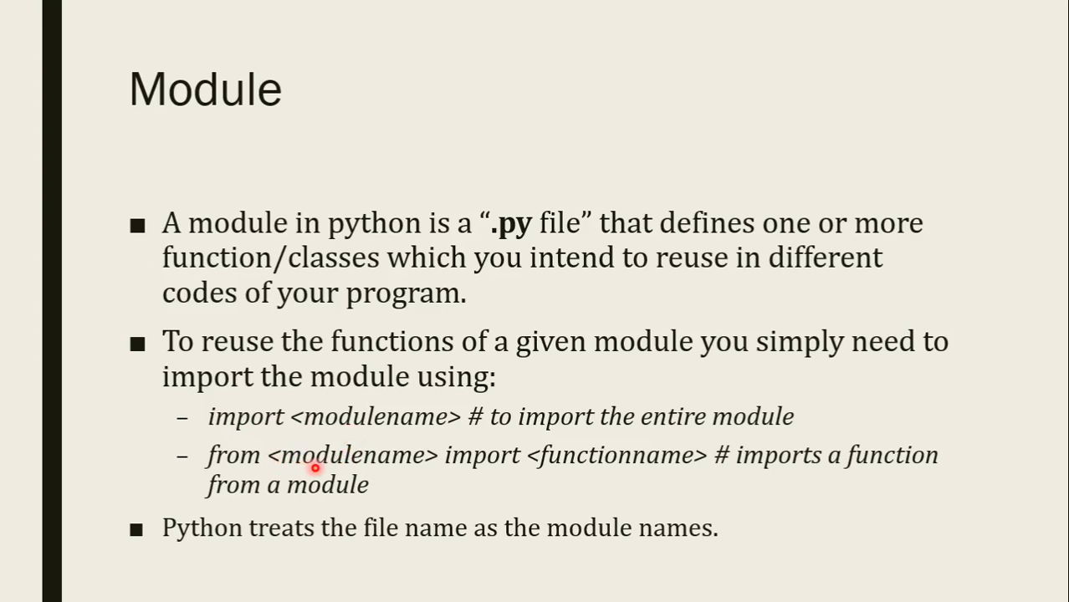
mouse_move(647, 472)
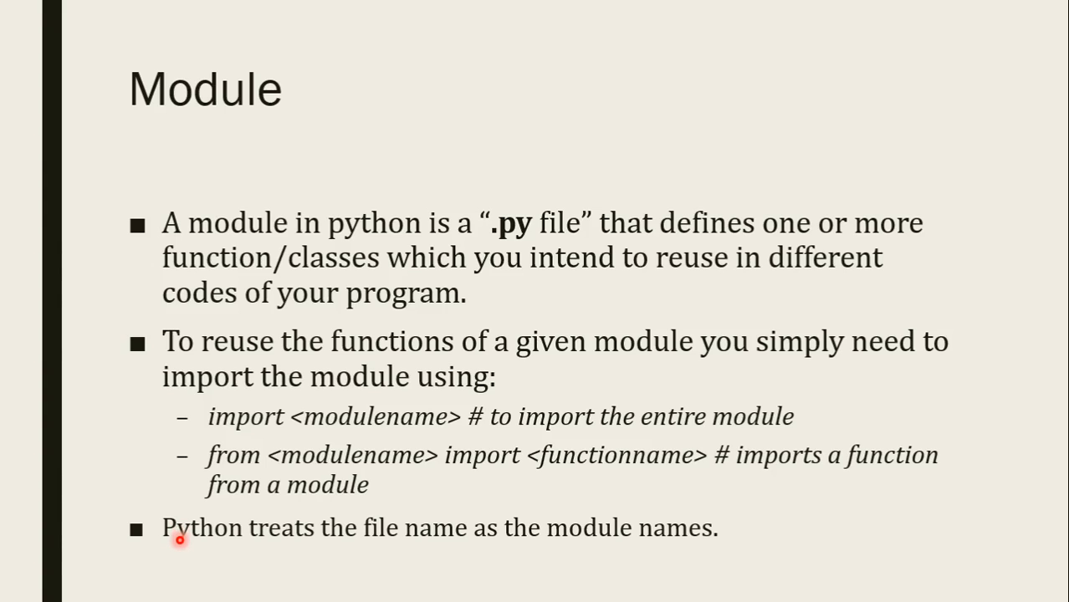
- Leave the Module slide's import lines and return to the myCode folder
key(right)
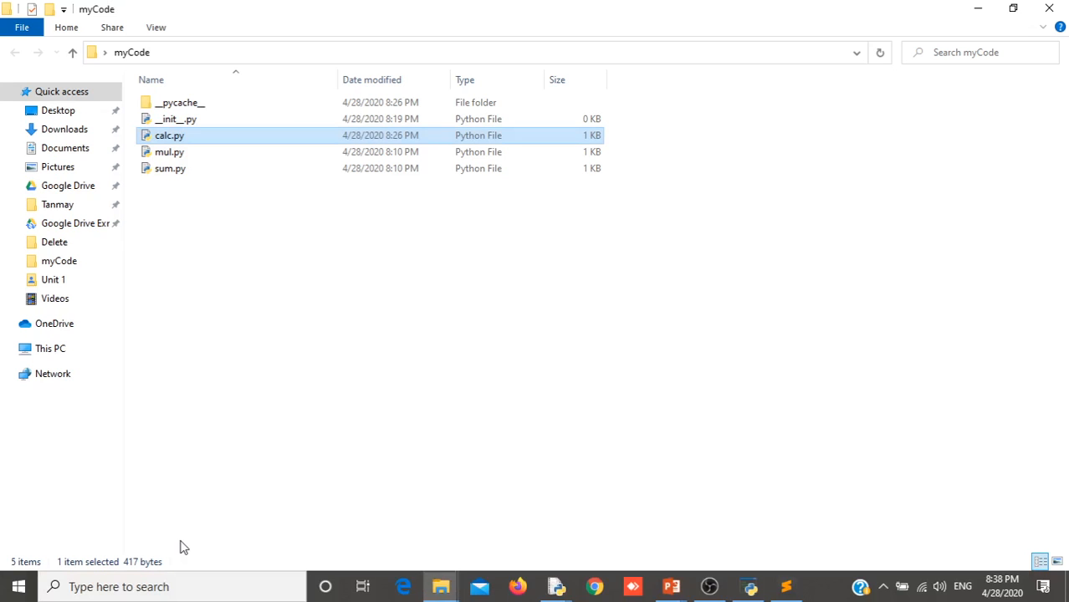
mouse_move(65, 129)
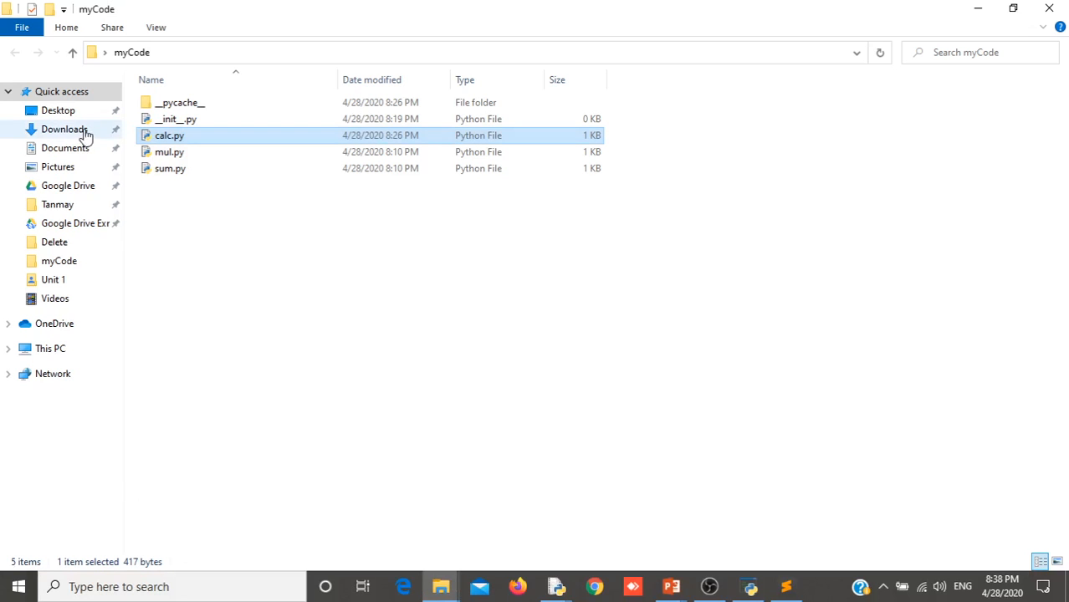
- Navigate from the Desktop into the myCode package folder
click(58, 110)
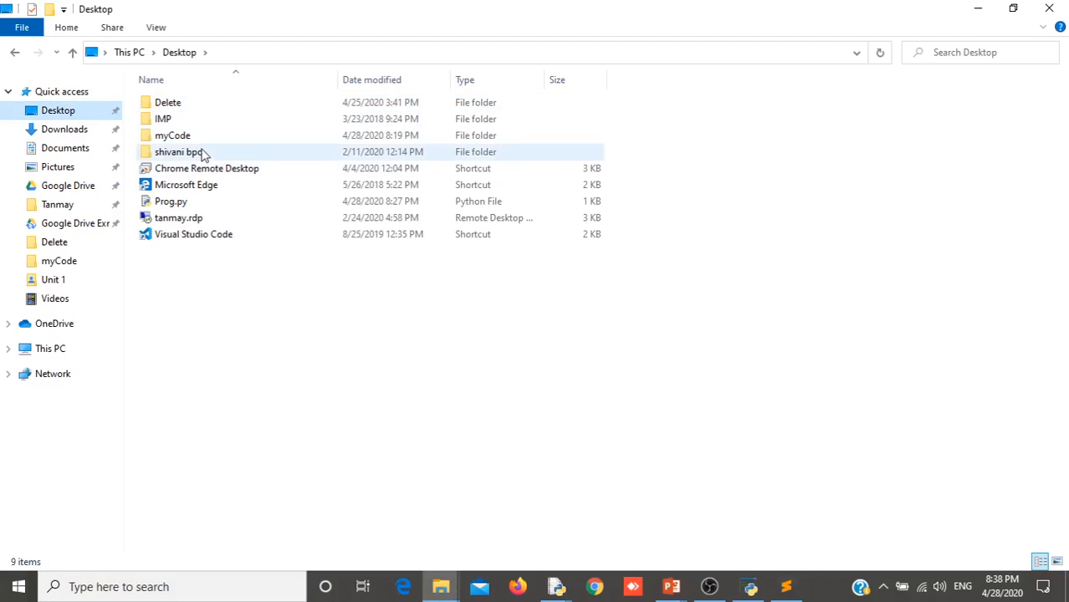
click(172, 135)
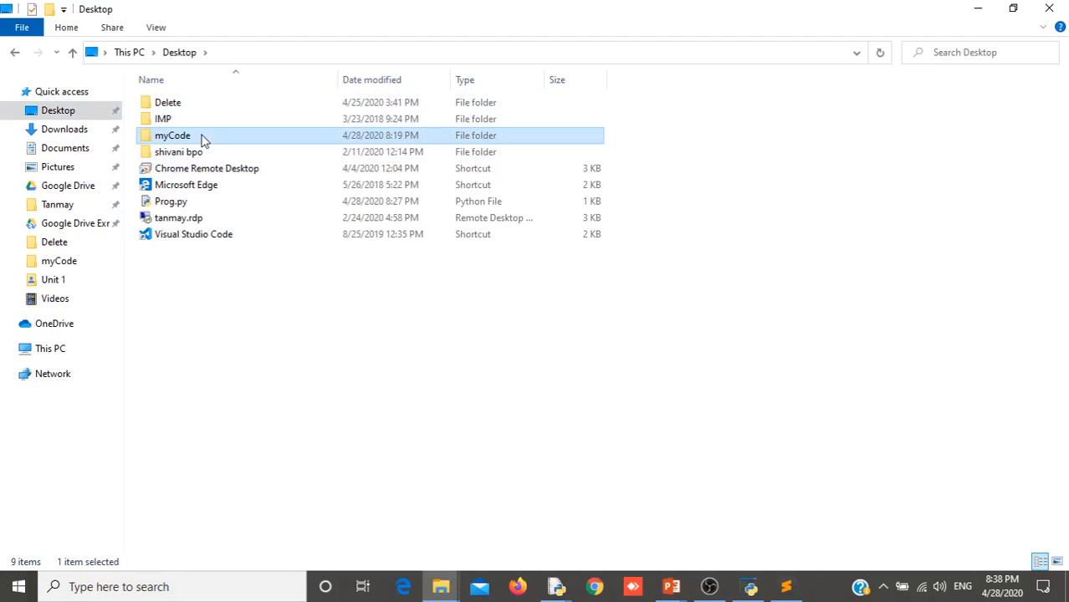
double_click(173, 135)
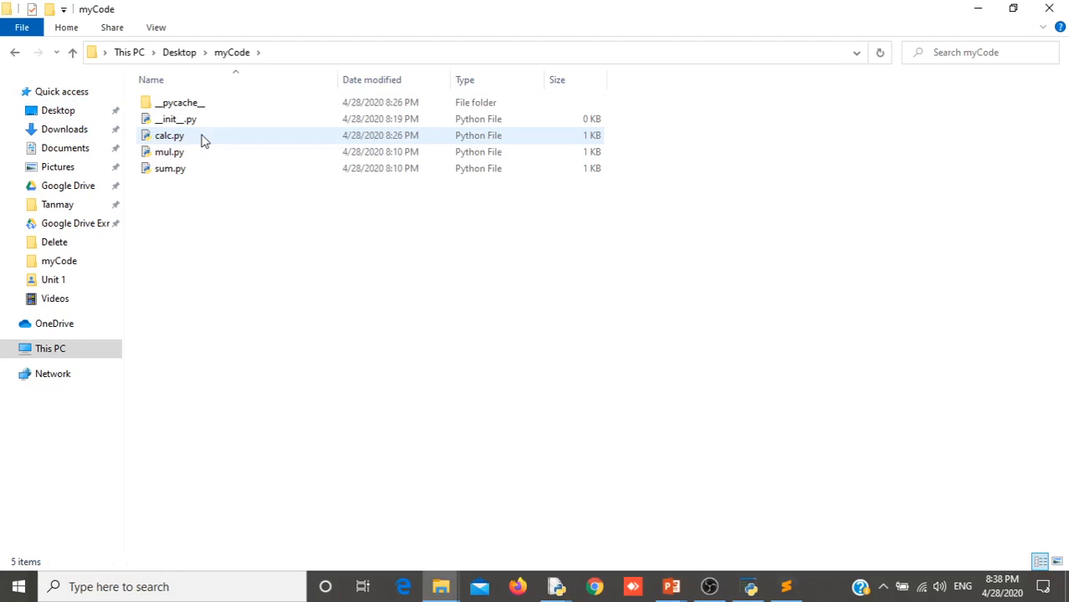
- Point out __init__.py, sum.py and mul.py, and select the three module files
click(176, 119)
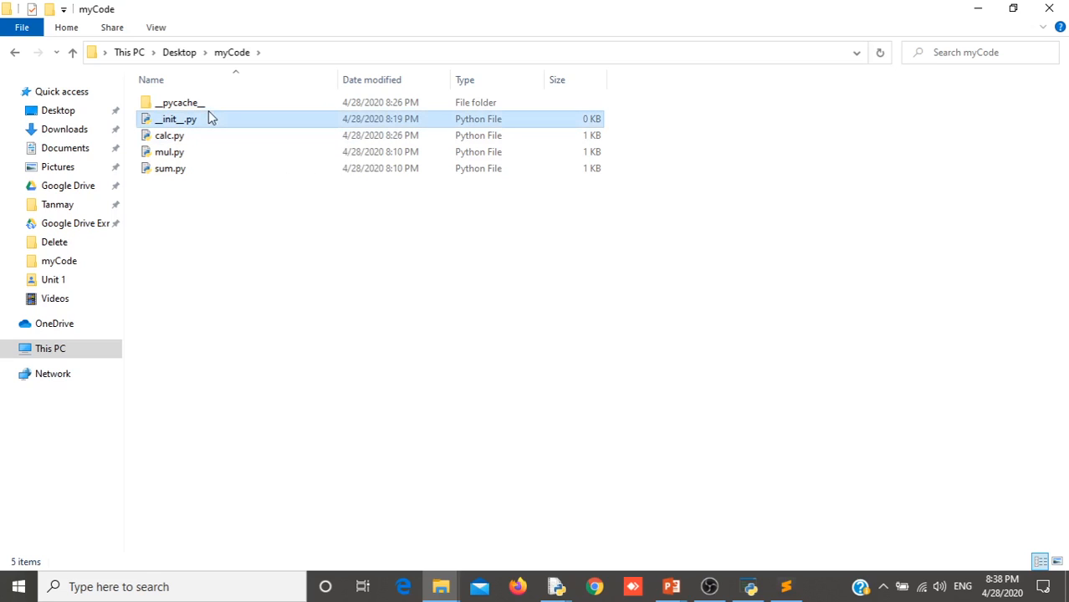
click(170, 168)
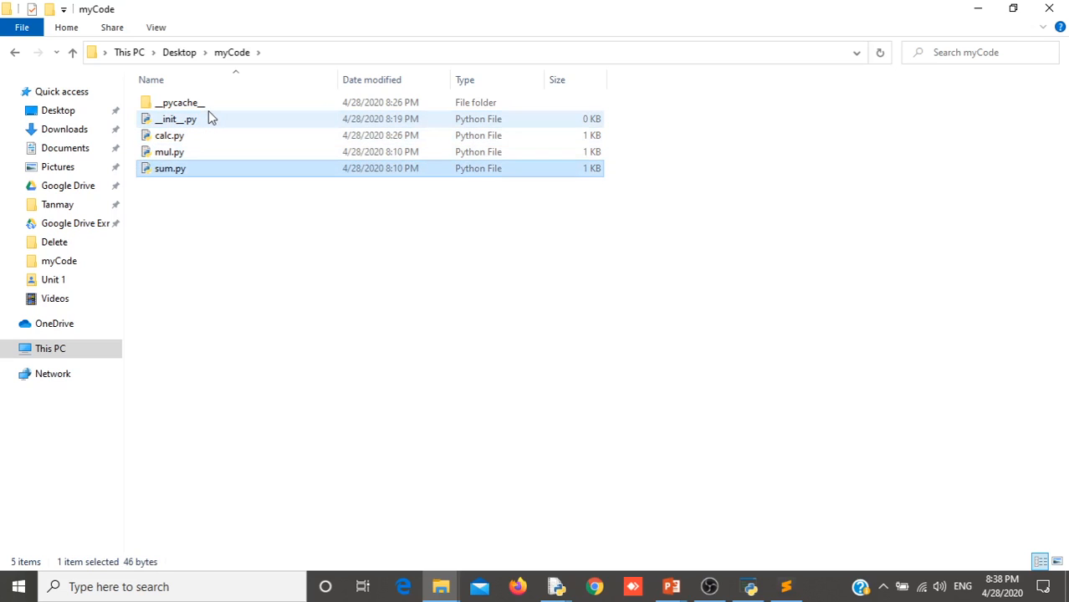
click(169, 135)
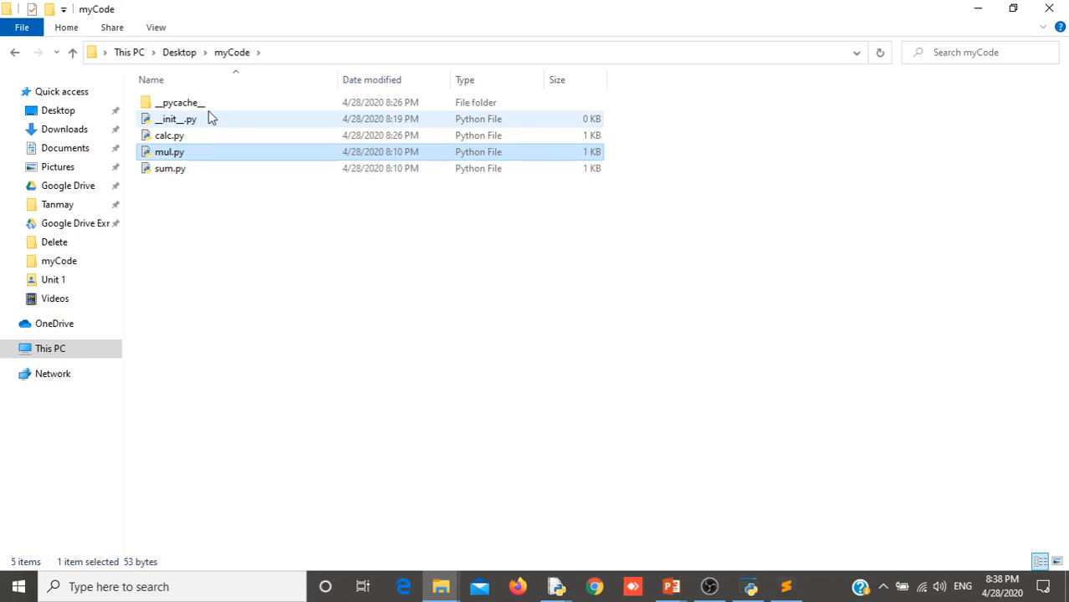
click(170, 168)
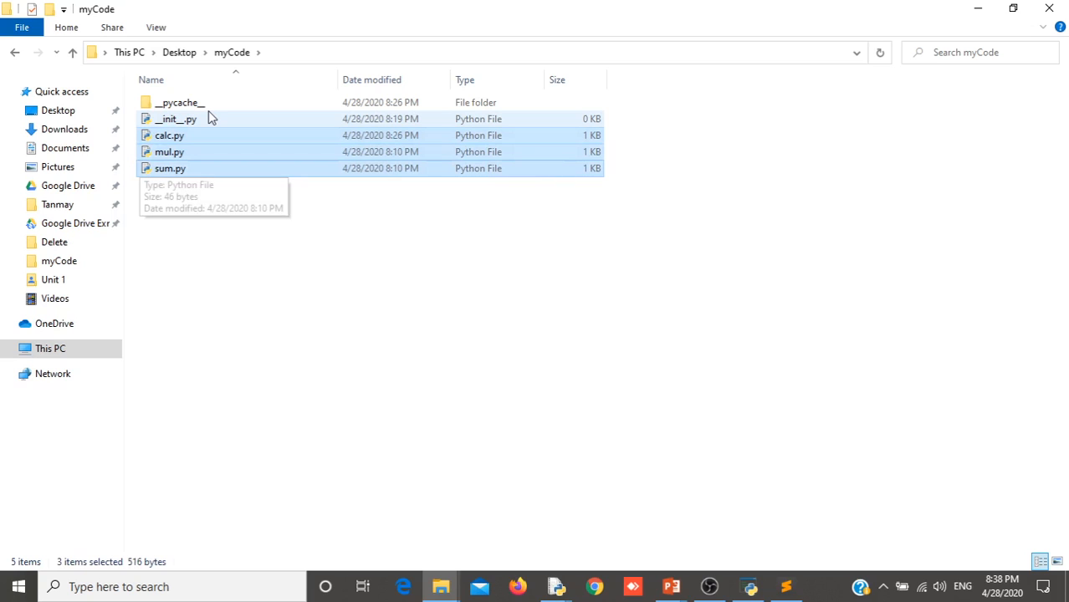
click(288, 220)
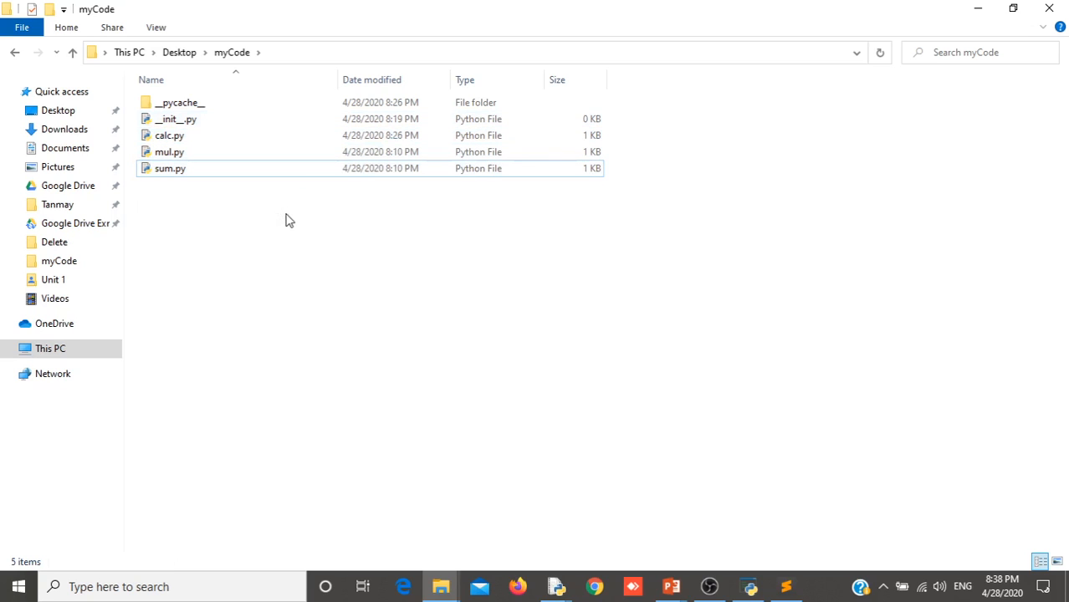
click(170, 168)
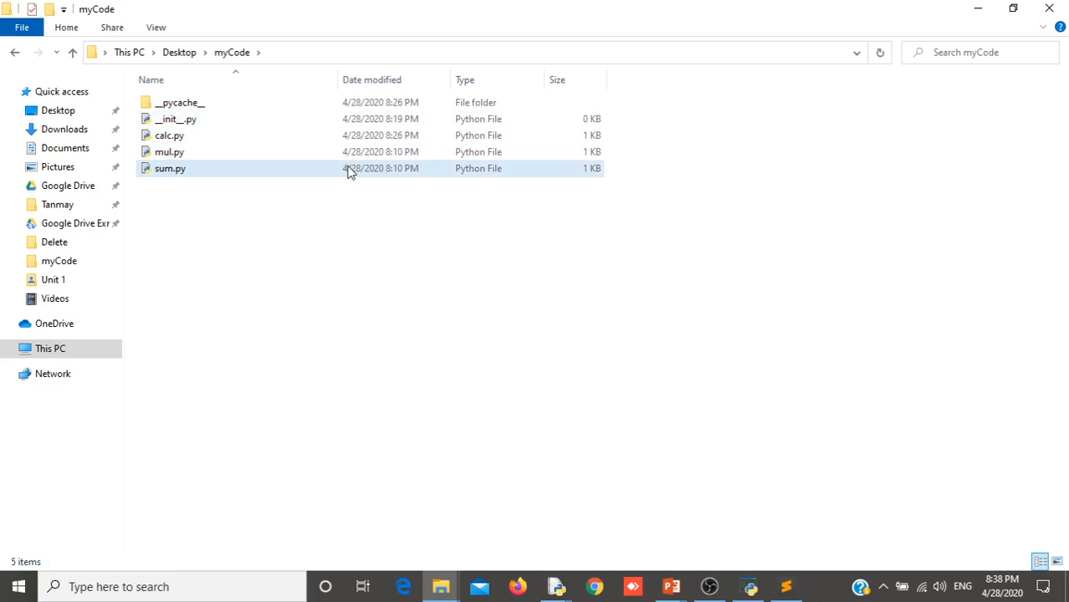
click(169, 135)
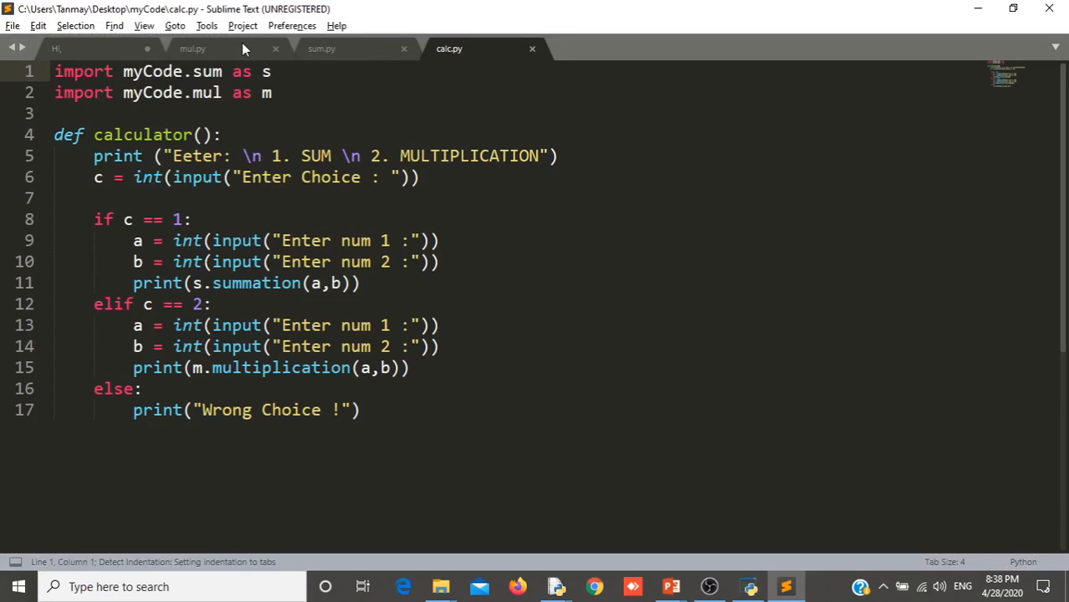
- Compare the mul.py, sum.py and calc.py code across their editor tabs
click(192, 48)
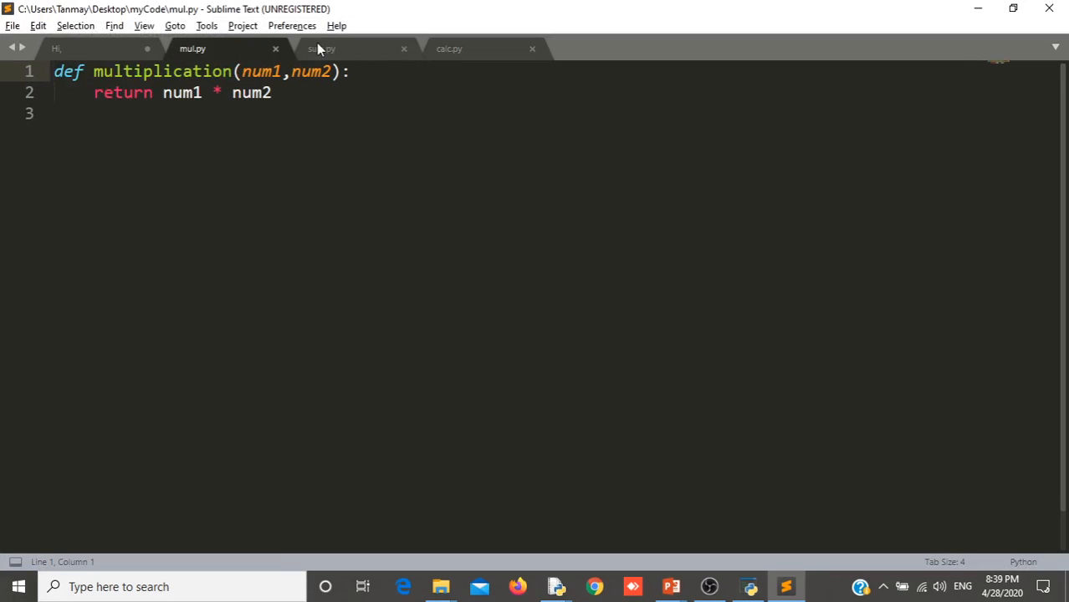
click(323, 48)
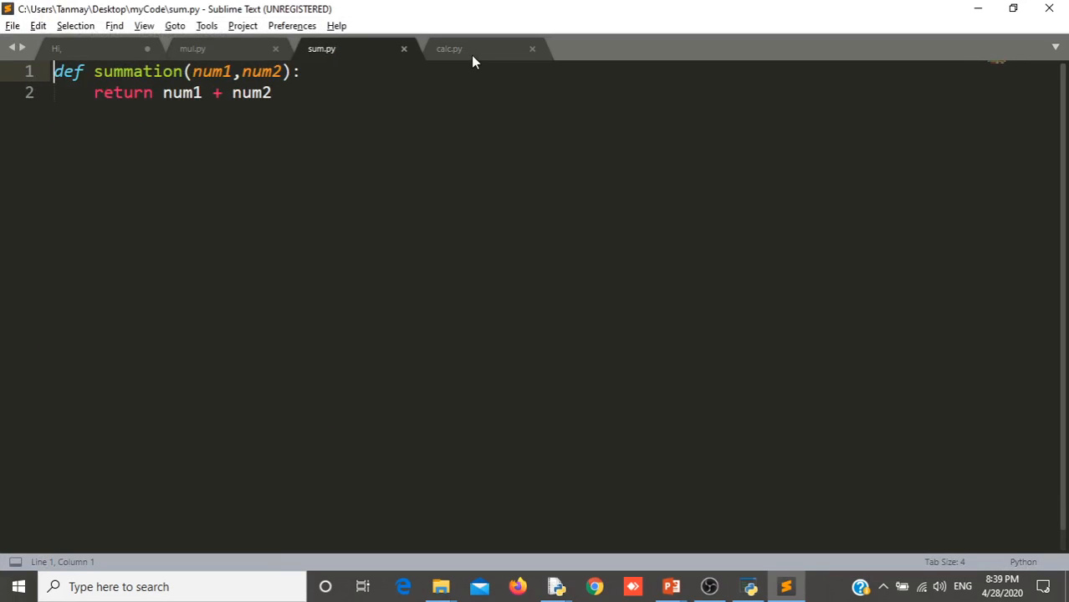
click(450, 48)
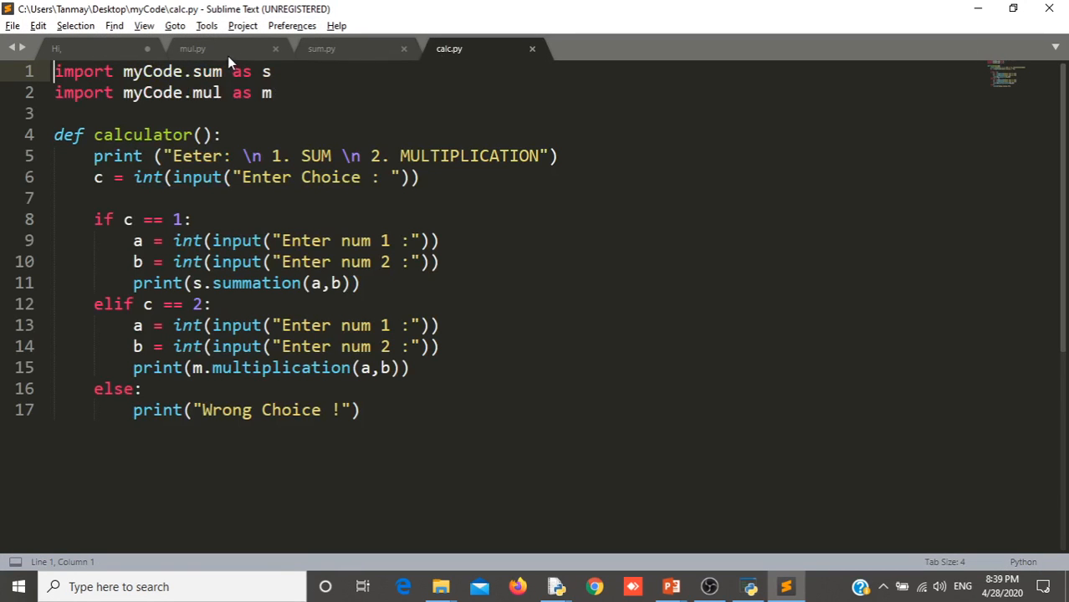
click(193, 47)
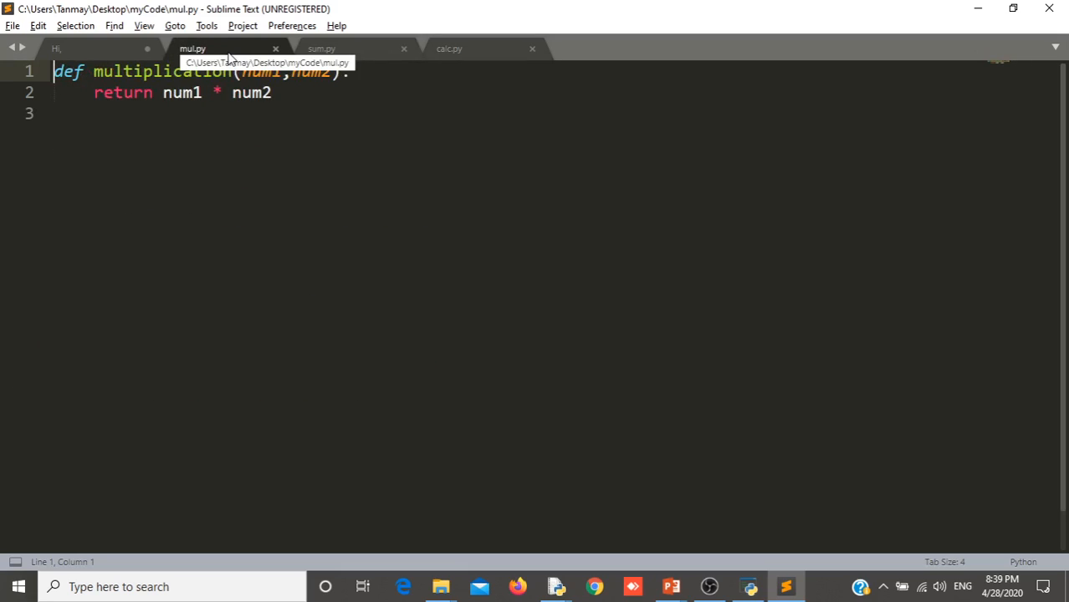
mouse_move(265, 178)
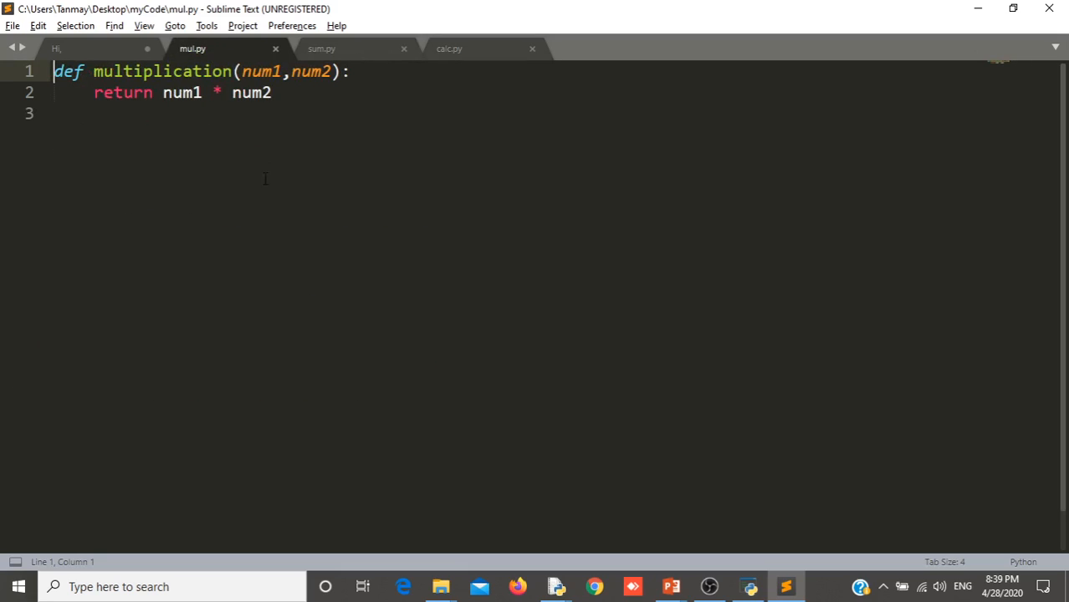
click(321, 48)
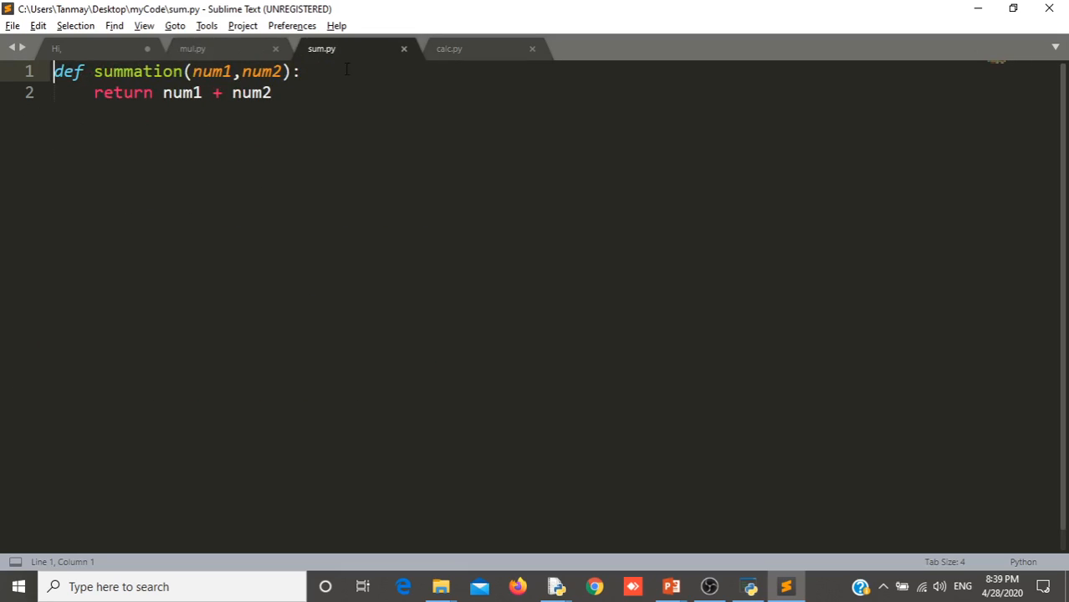
mouse_move(365, 166)
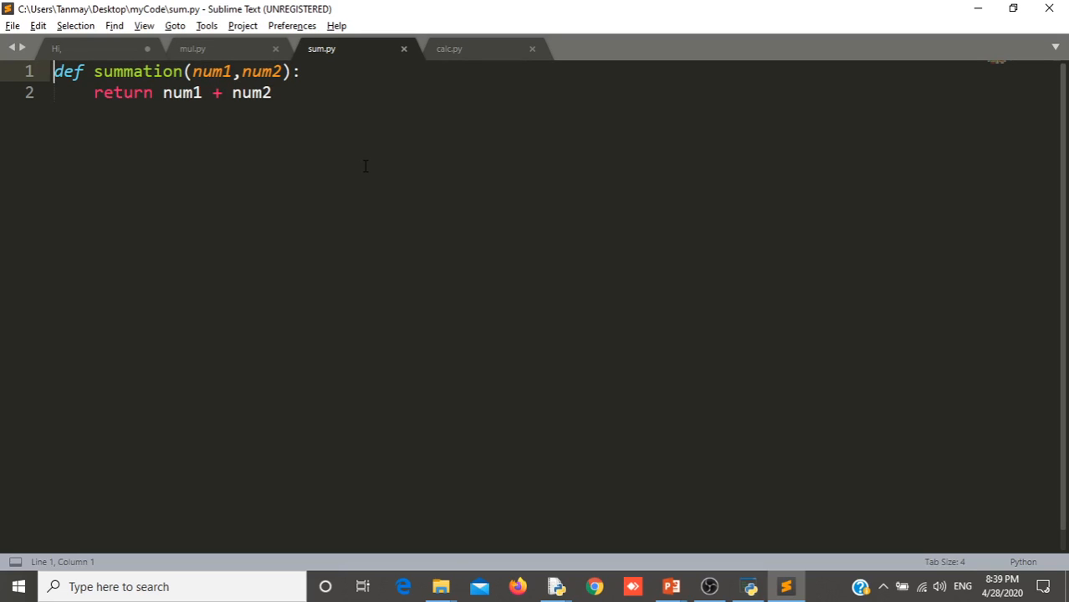
mouse_move(381, 155)
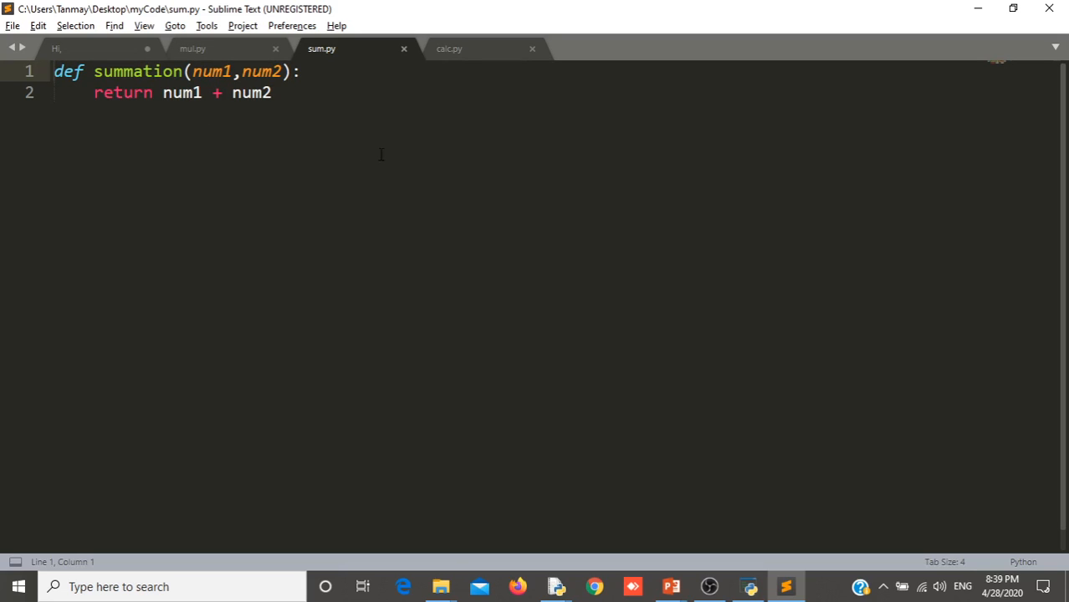
click(449, 48)
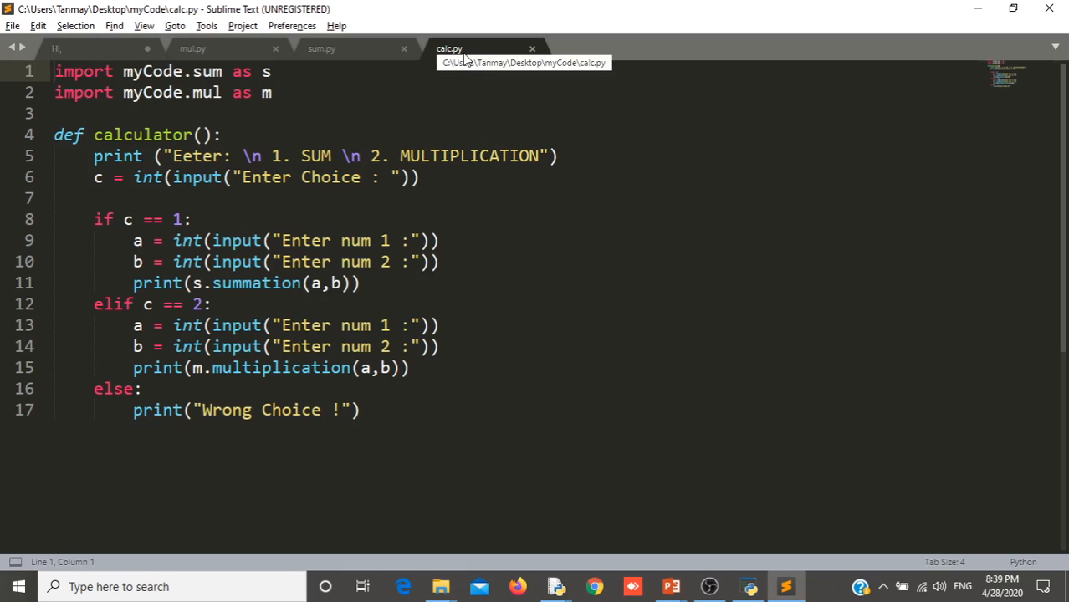
- Highlight calc.py's imports and its summation and multiplication calls, ending on mul.py
double_click(142, 134)
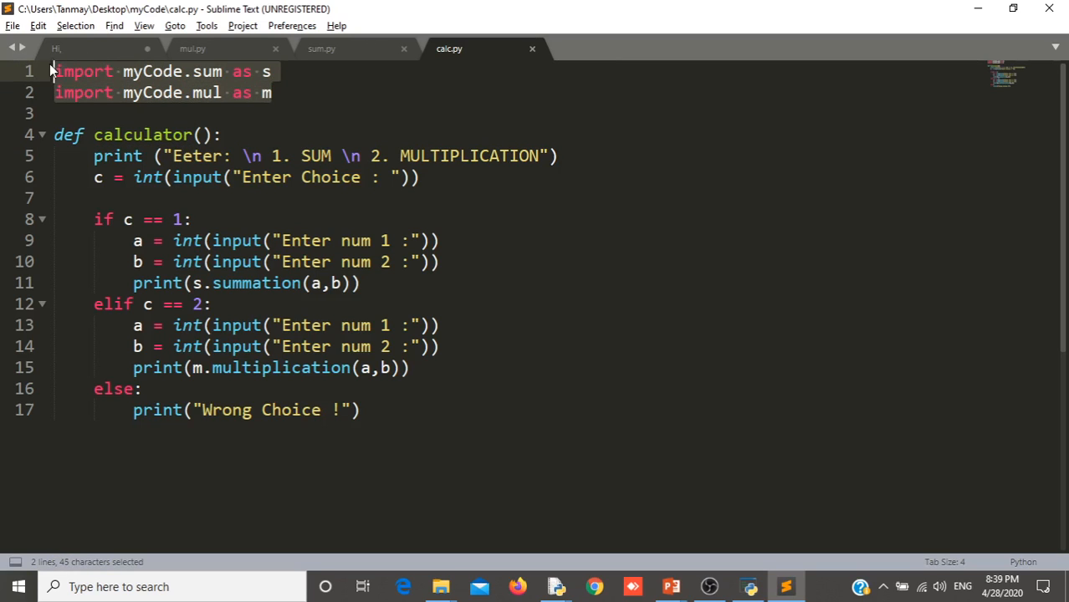
double_click(207, 71)
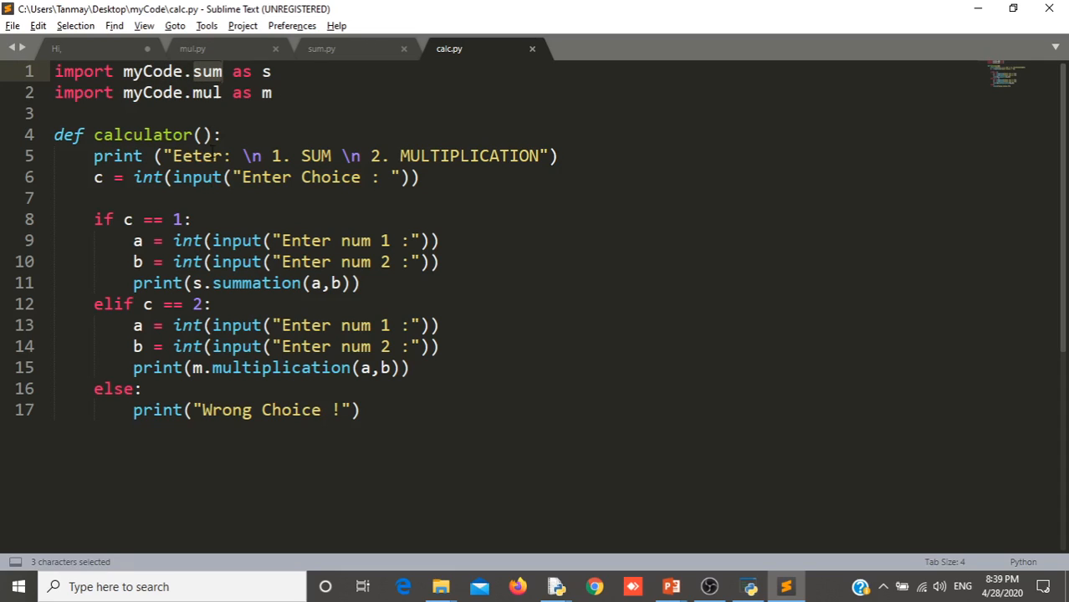
double_click(256, 283)
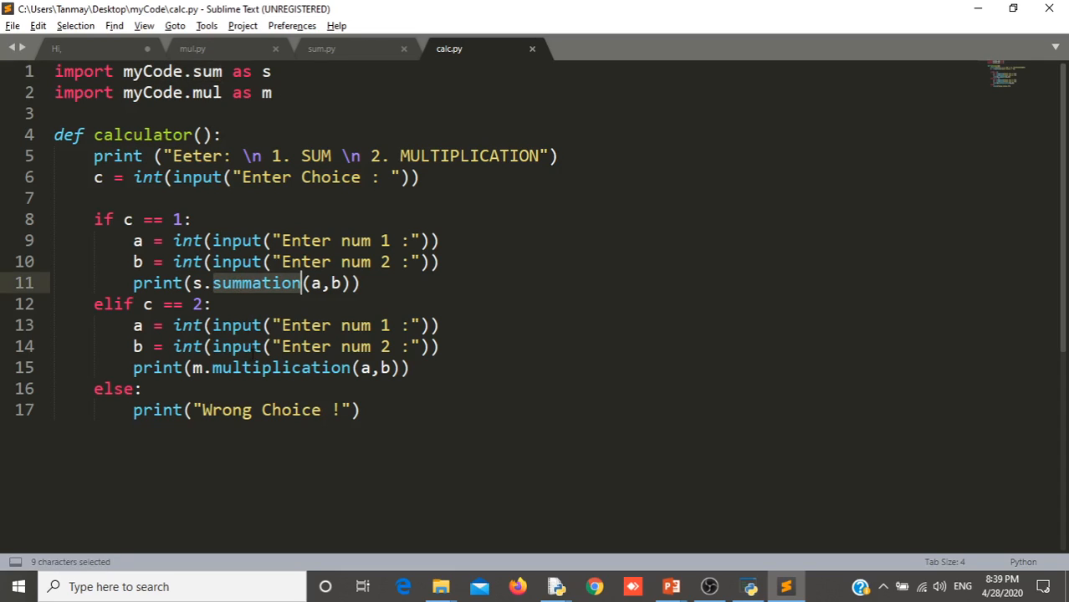
double_click(280, 367)
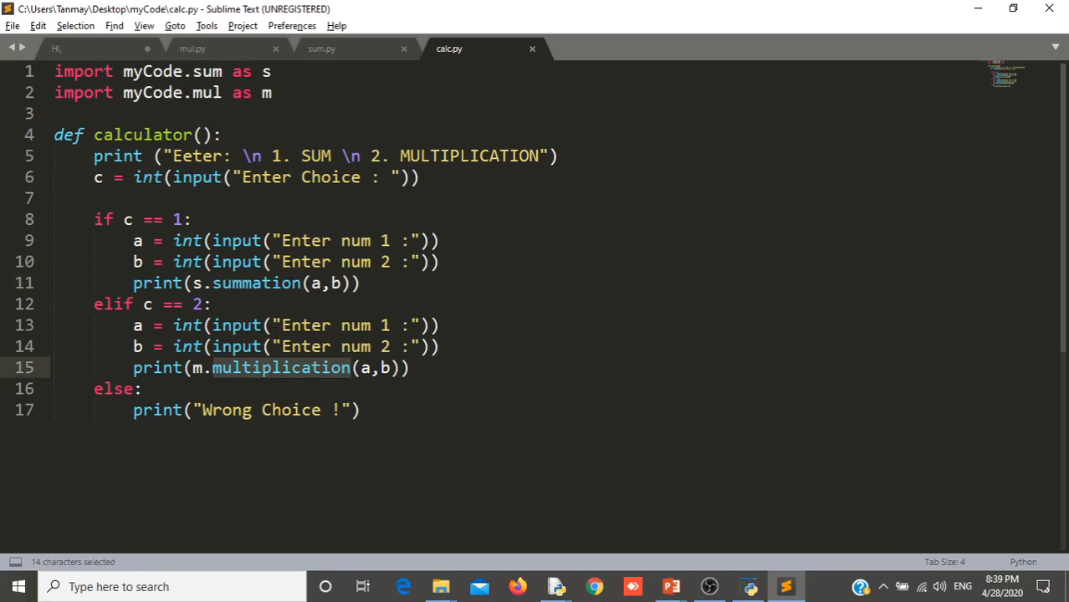
click(322, 48)
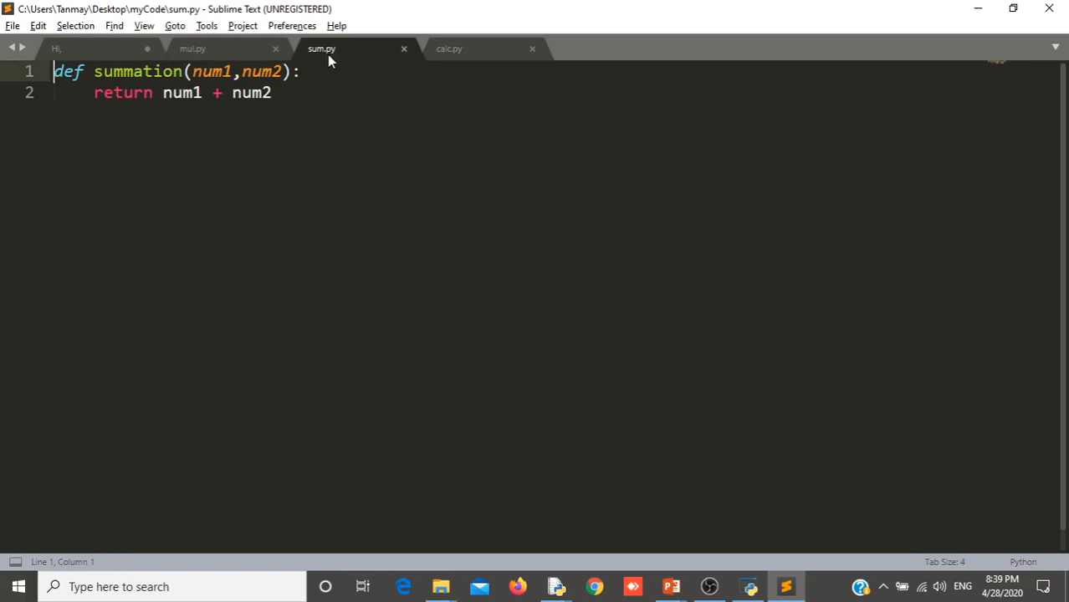
click(193, 47)
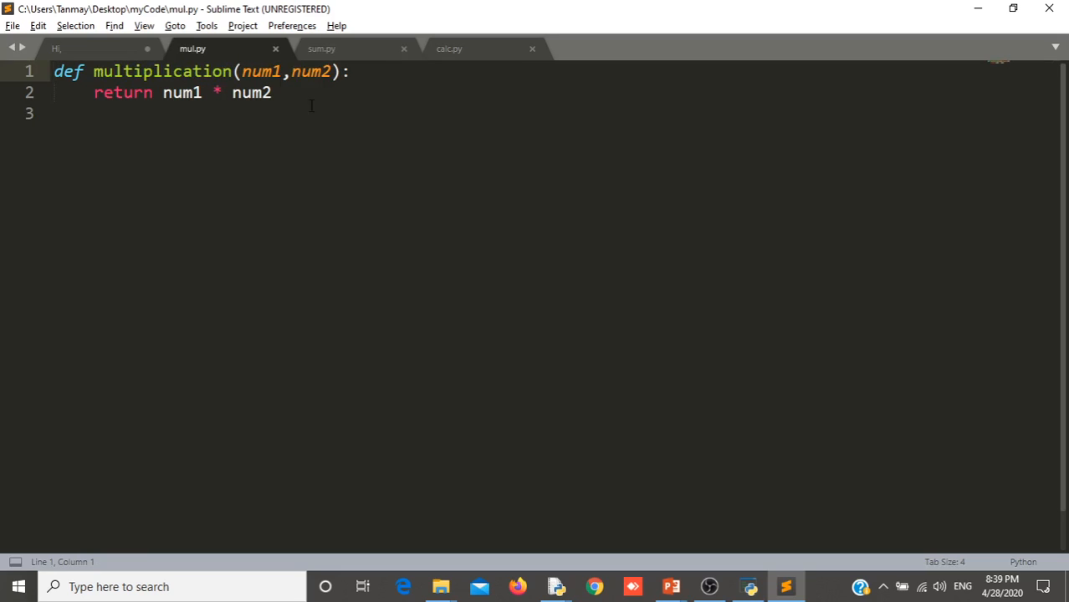
mouse_move(325, 114)
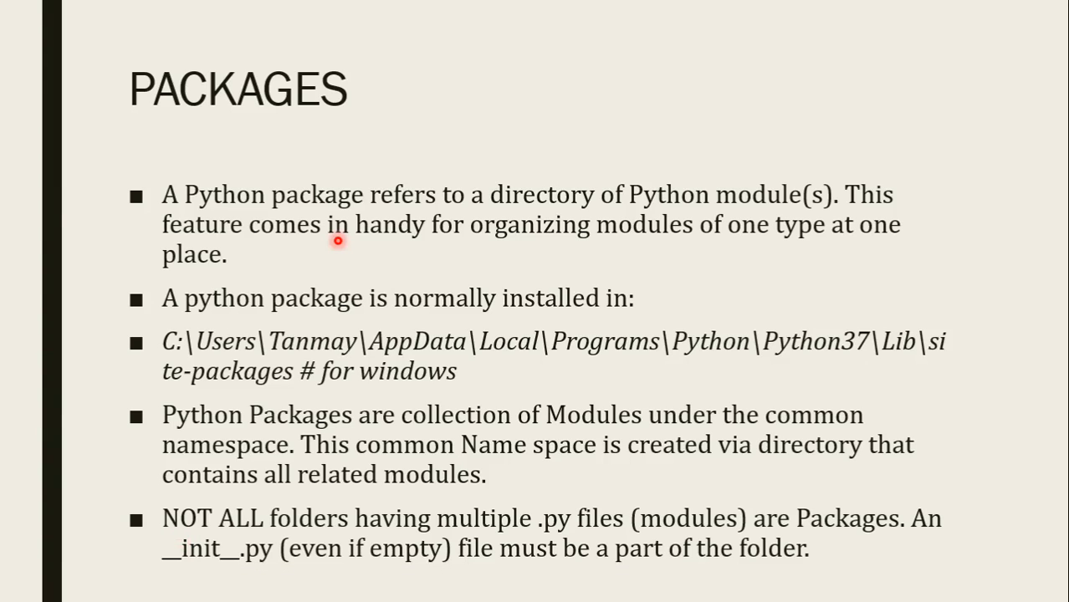
mouse_move(228, 467)
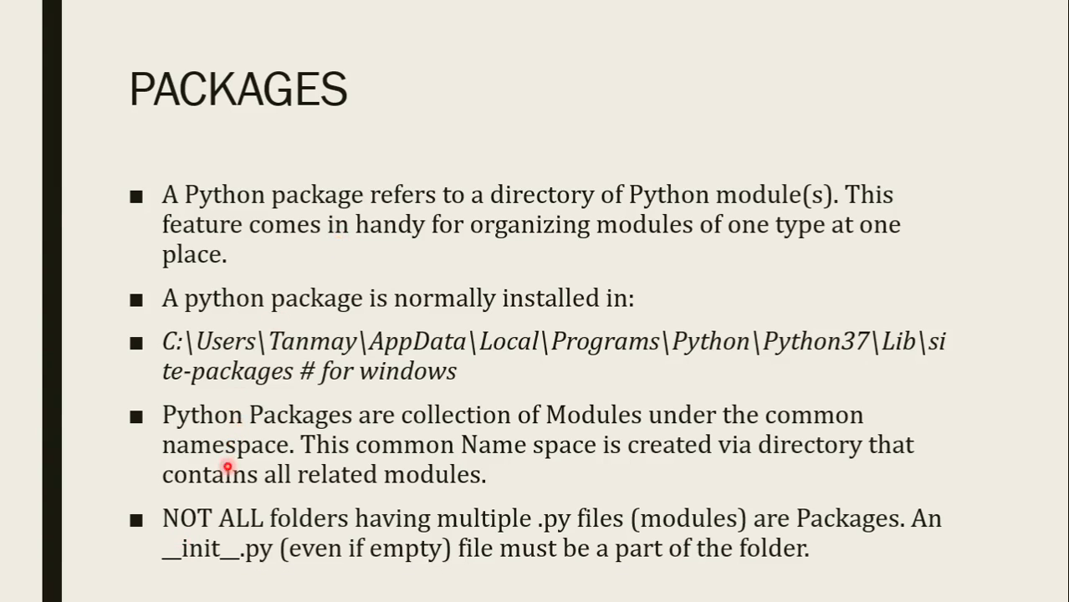
mouse_move(186, 568)
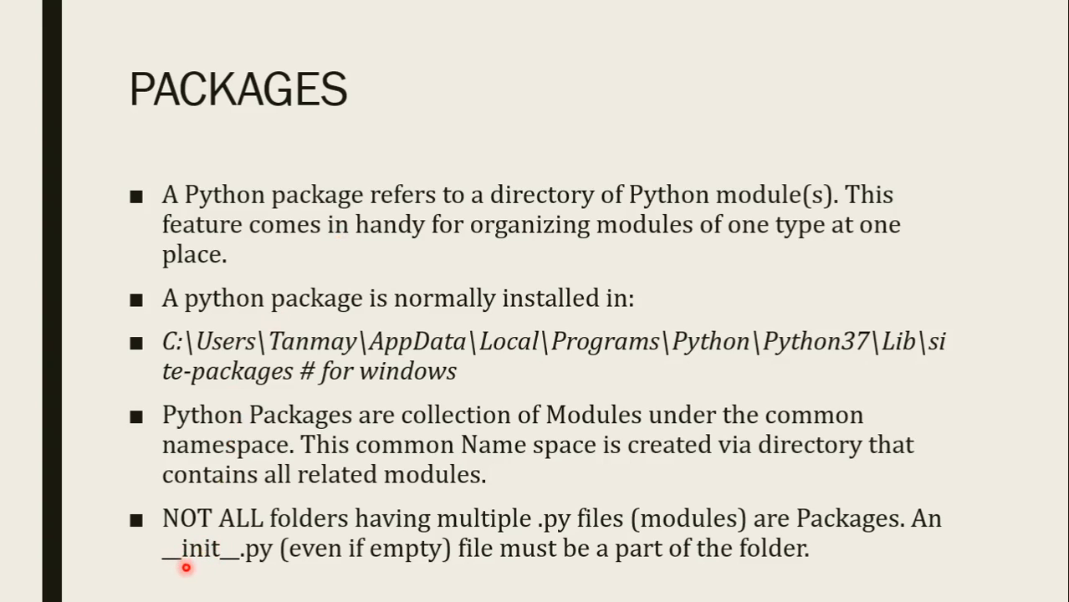
mouse_move(438, 559)
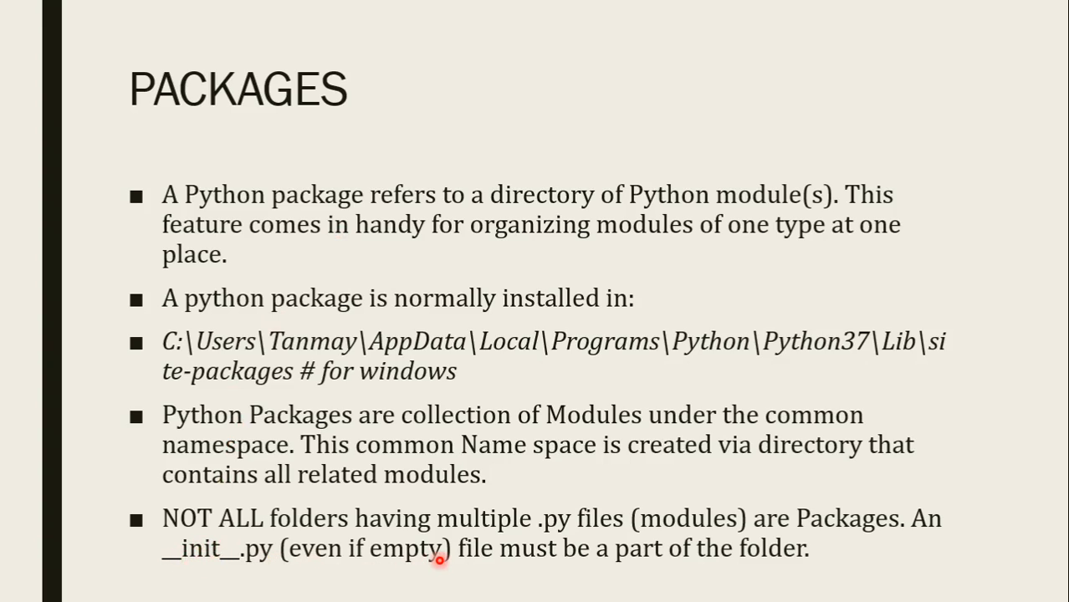
mouse_move(216, 528)
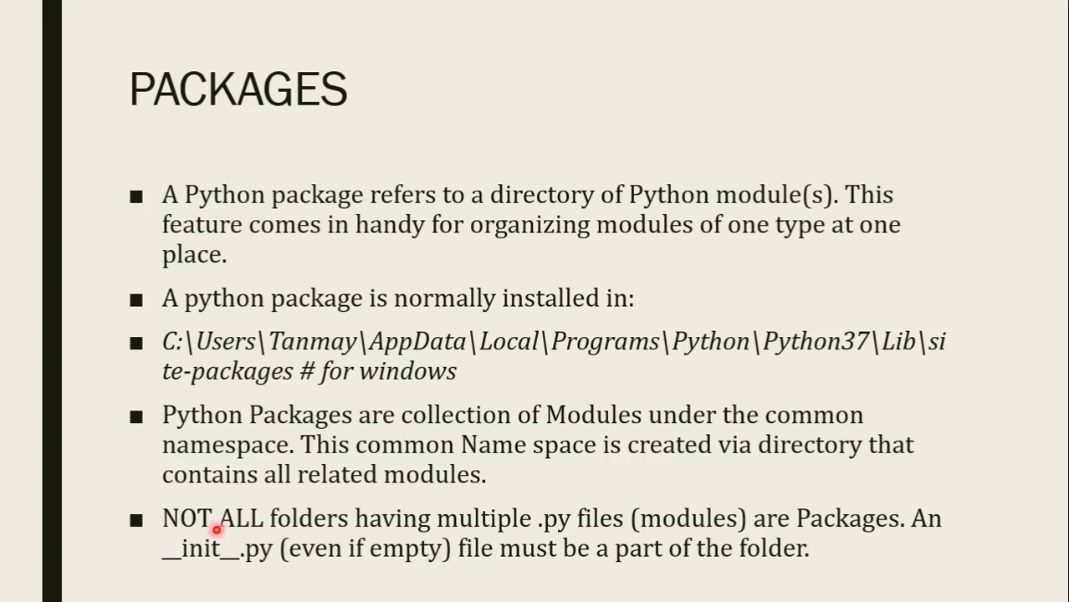
mouse_move(541, 527)
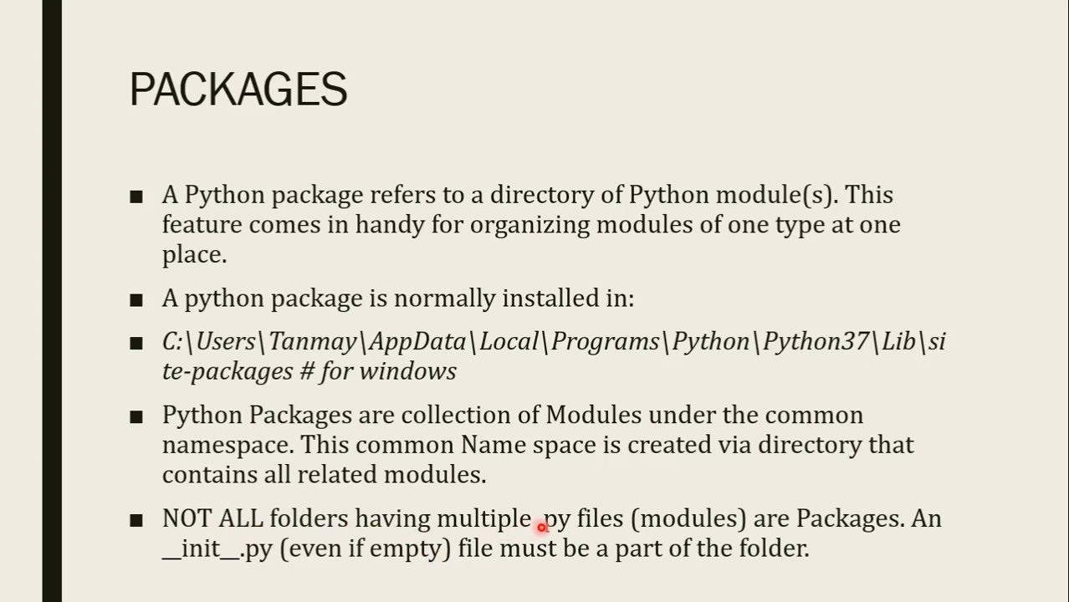
mouse_move(878, 529)
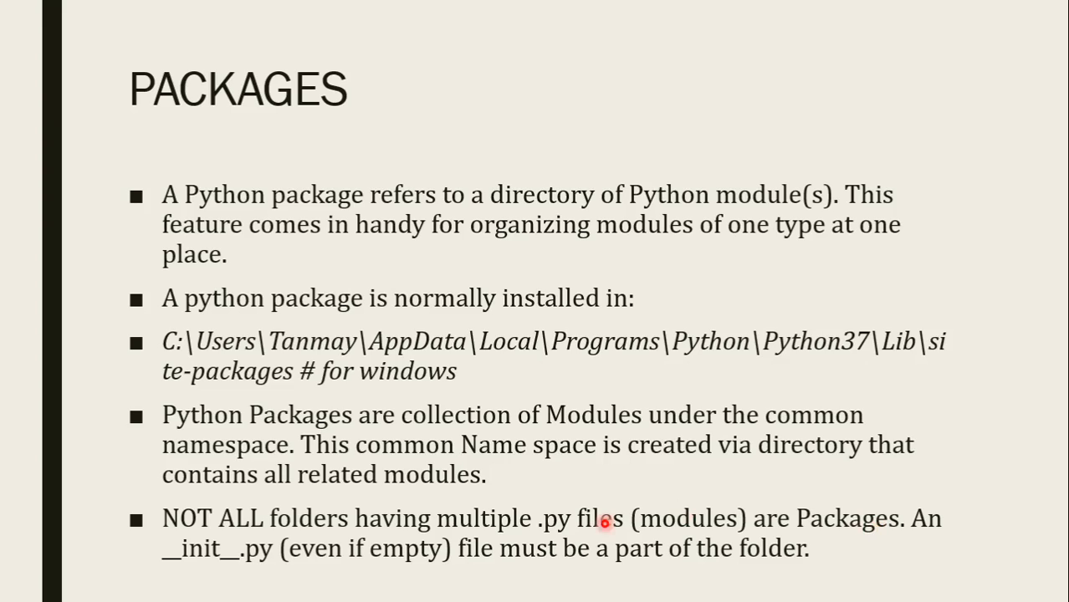
mouse_move(211, 568)
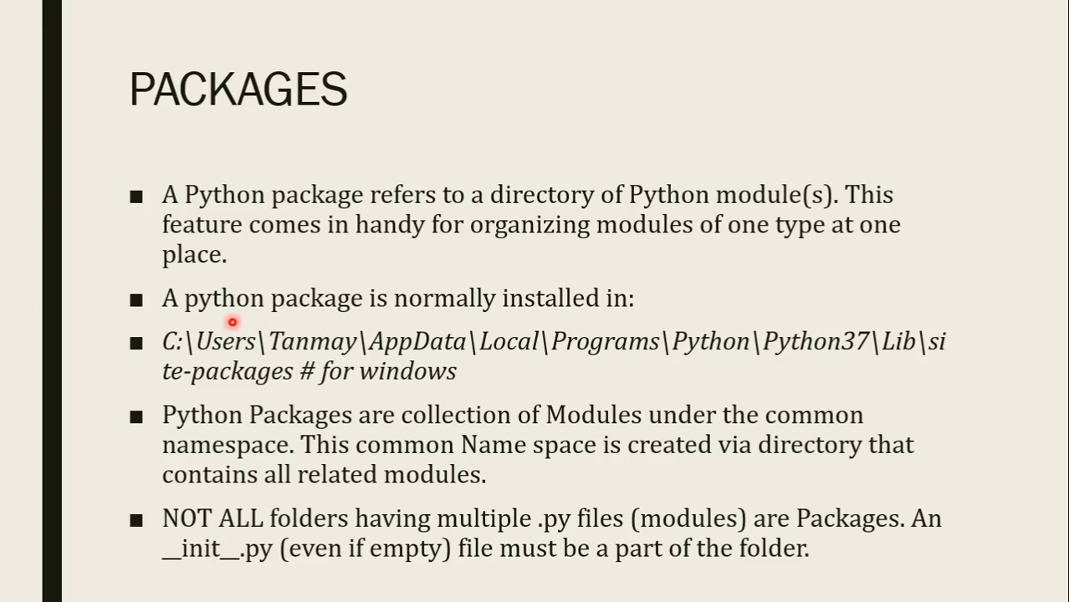
mouse_move(196, 320)
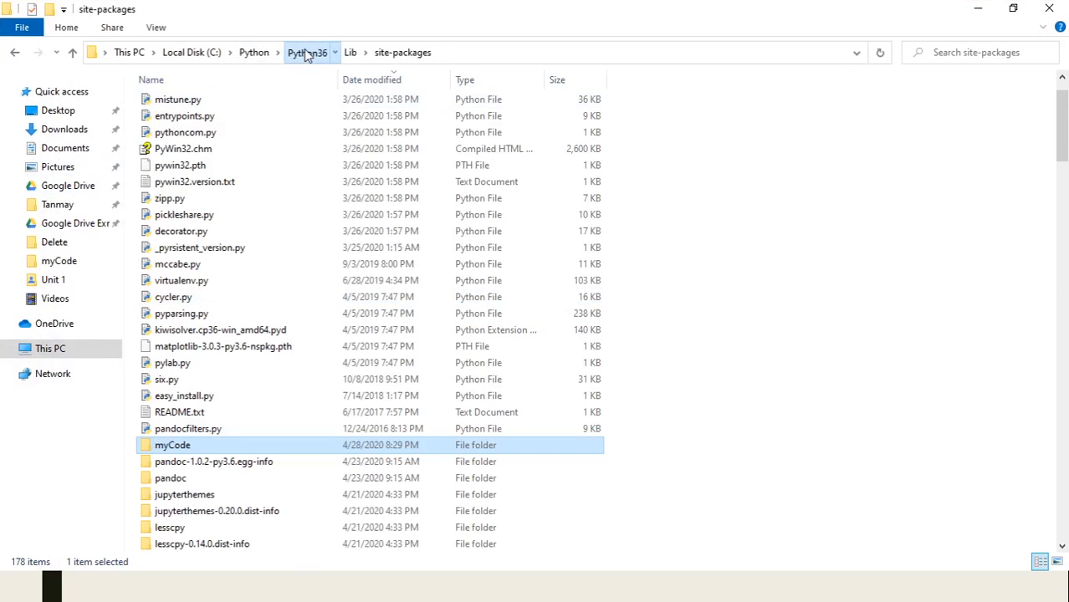
click(308, 52)
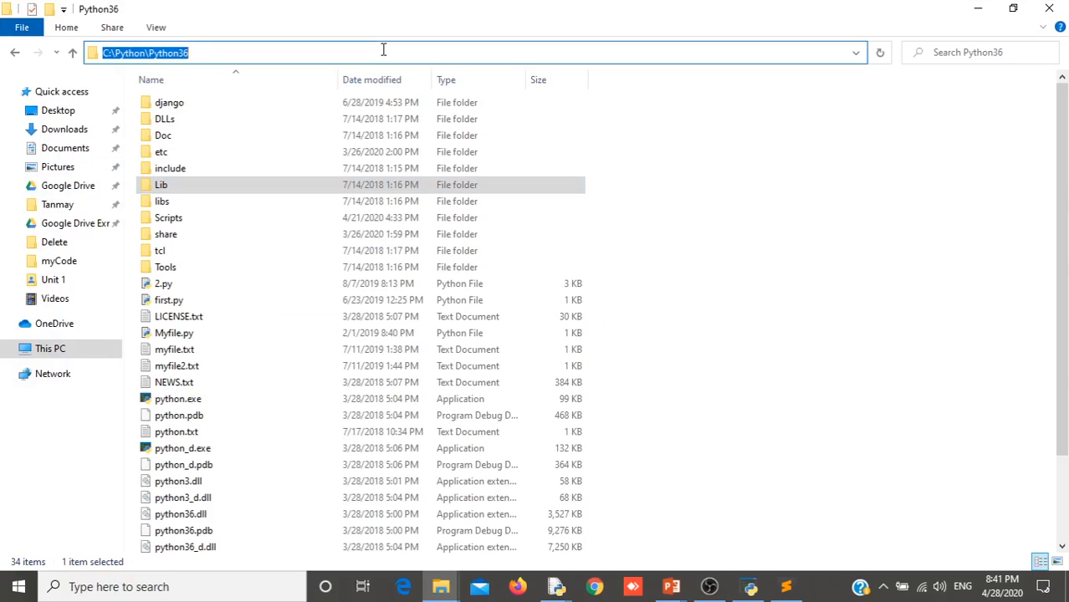
mouse_move(299, 157)
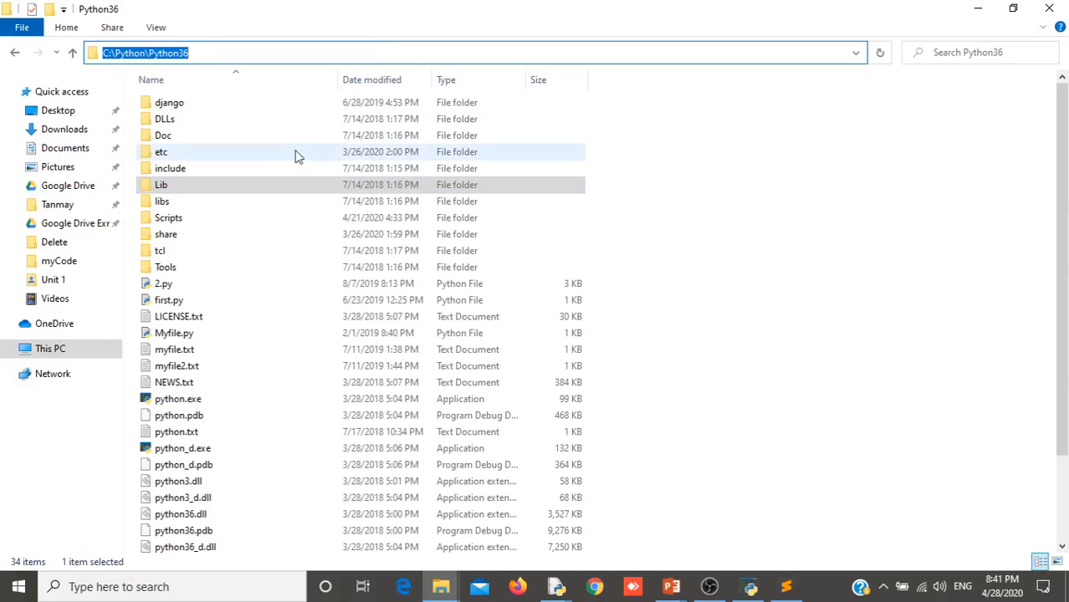
click(278, 185)
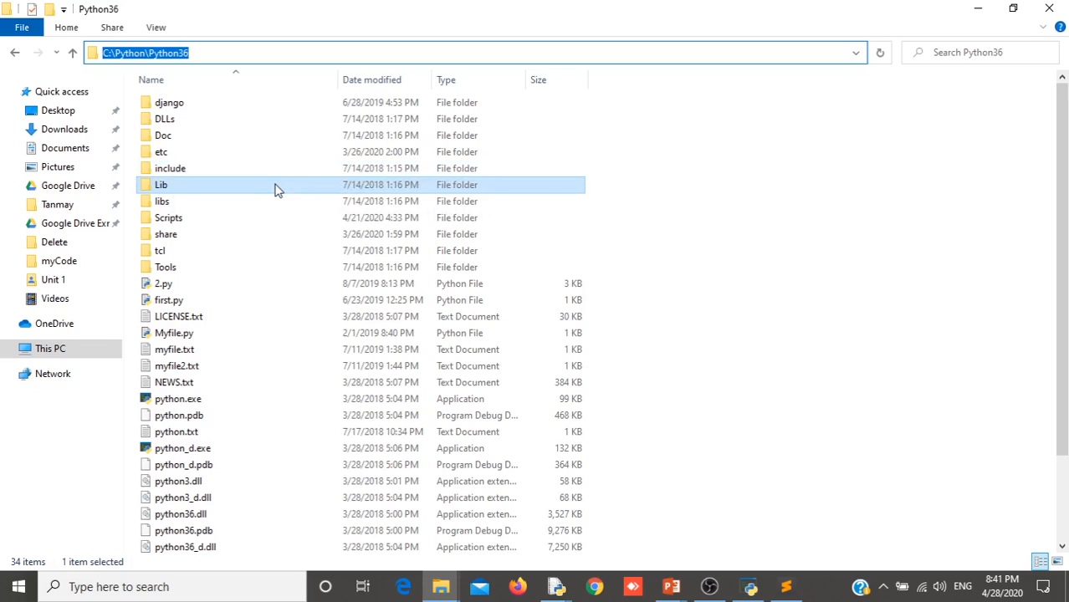
double_click(161, 184)
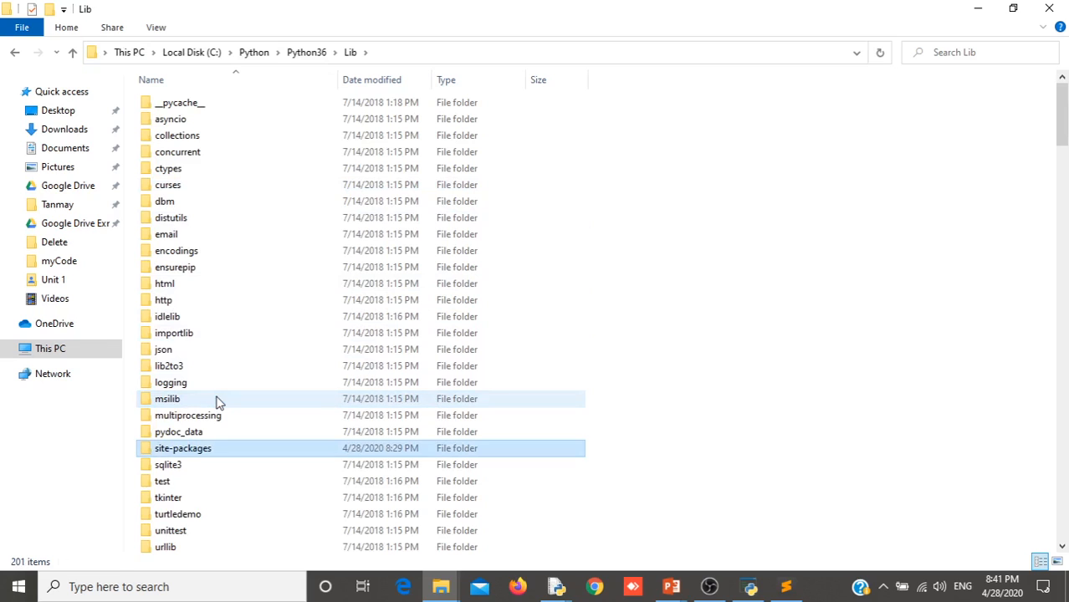
click(182, 449)
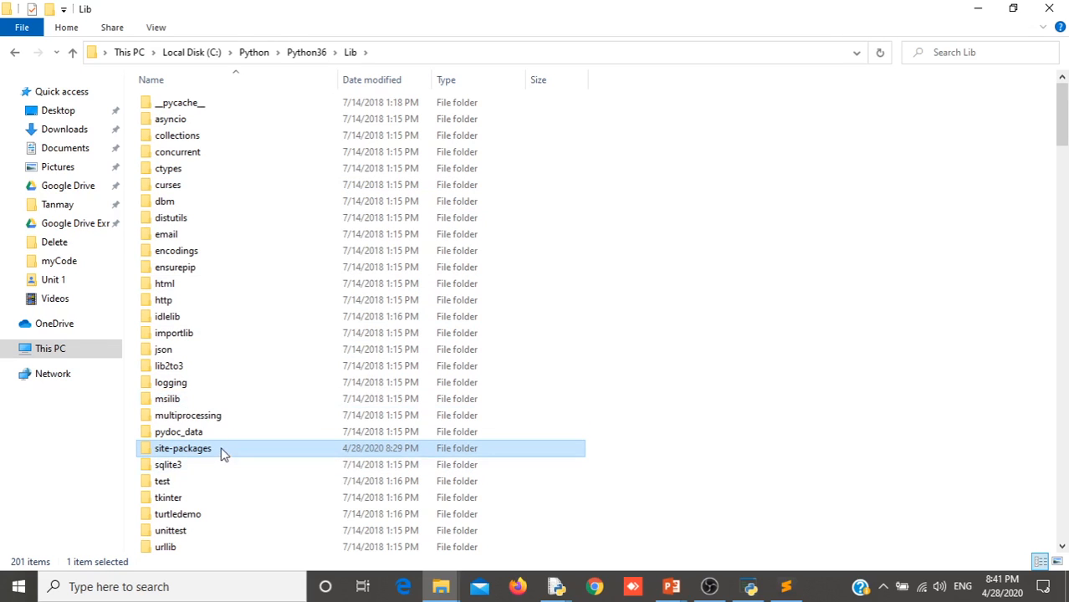
double_click(182, 448)
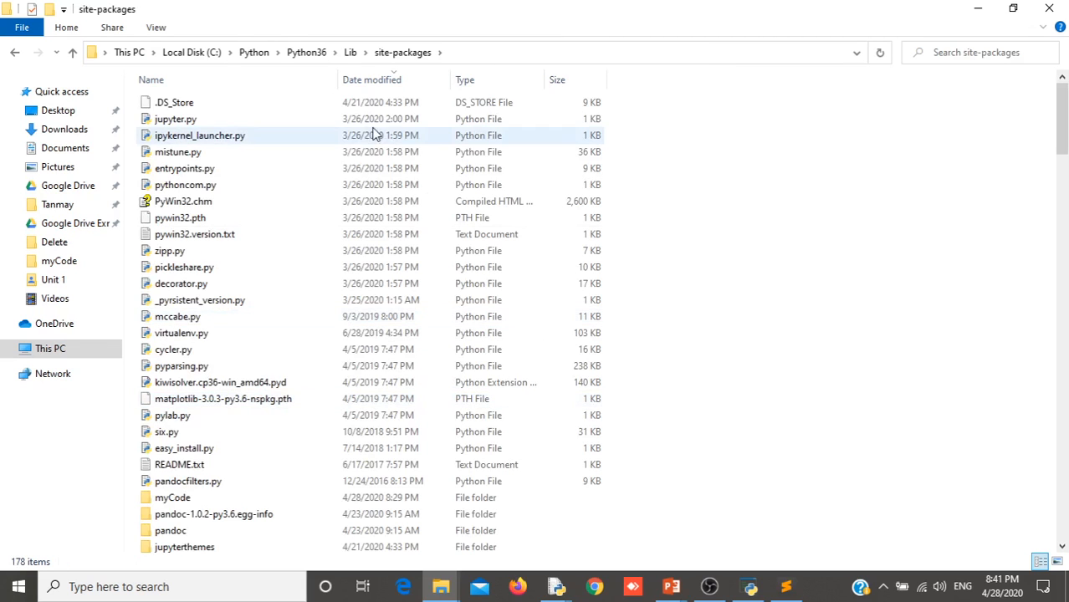
scroll(down, 3)
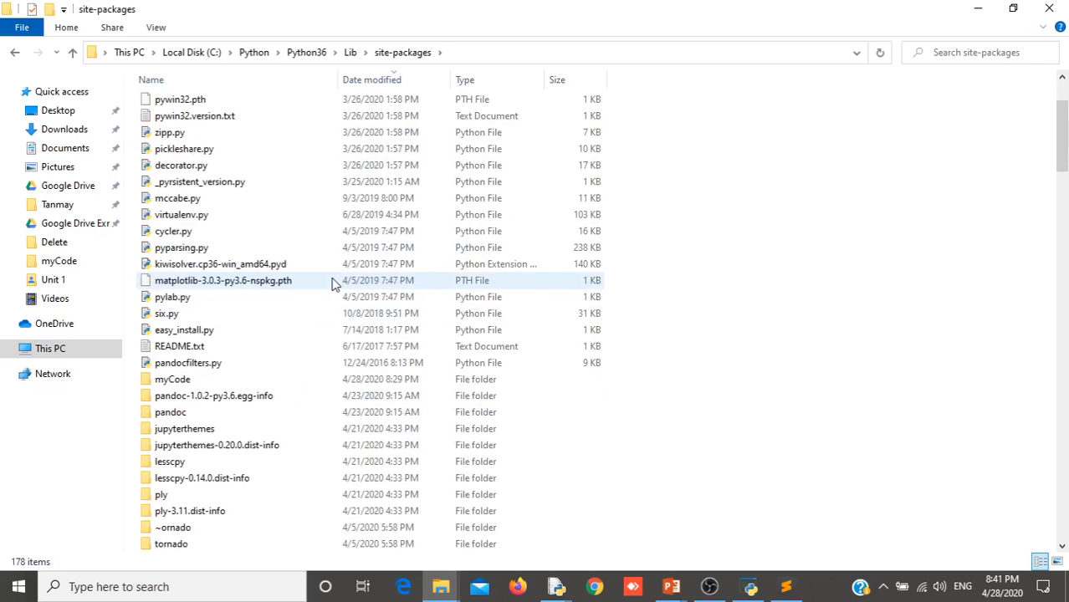
scroll(down, 3)
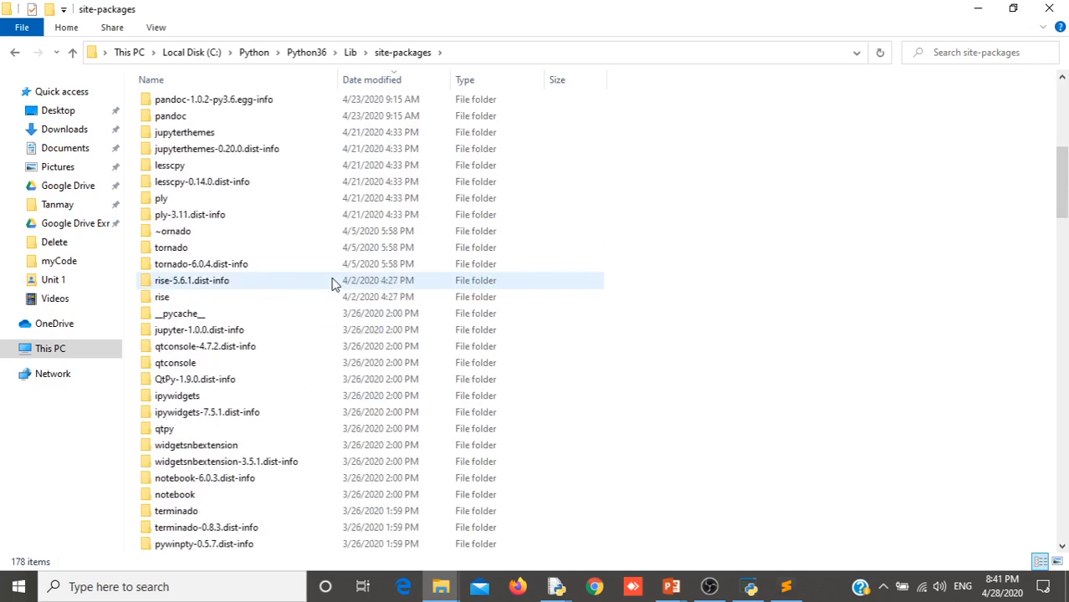
scroll(down, 3)
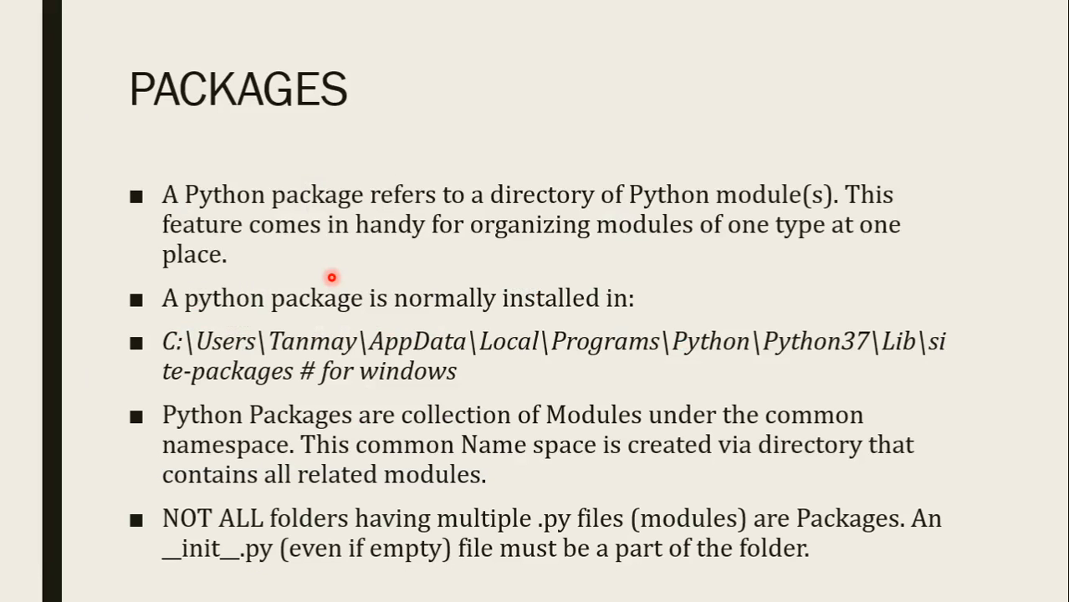
mouse_move(191, 439)
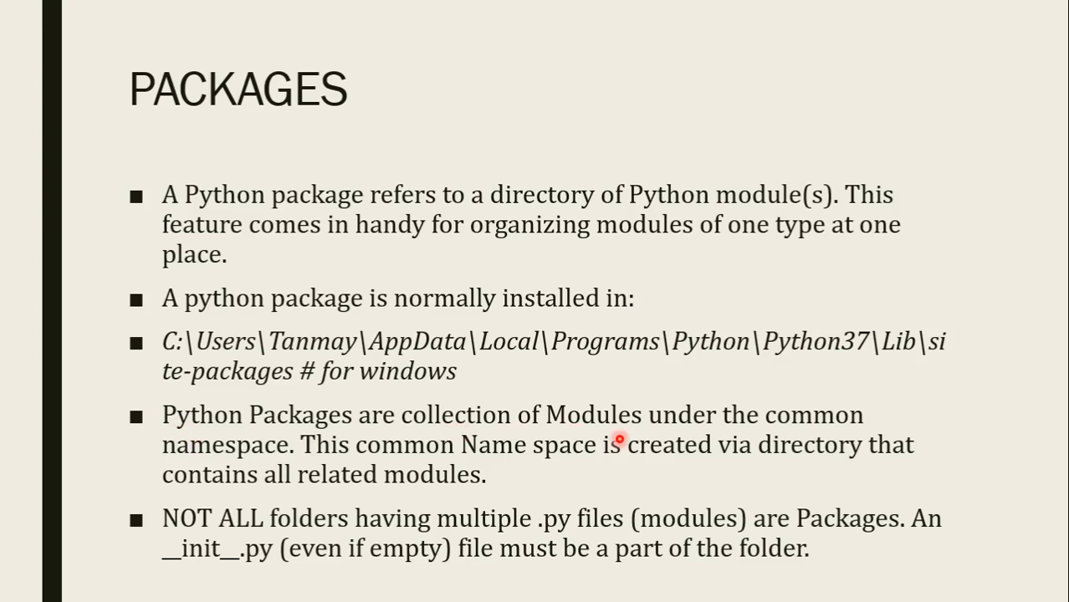
mouse_move(806, 430)
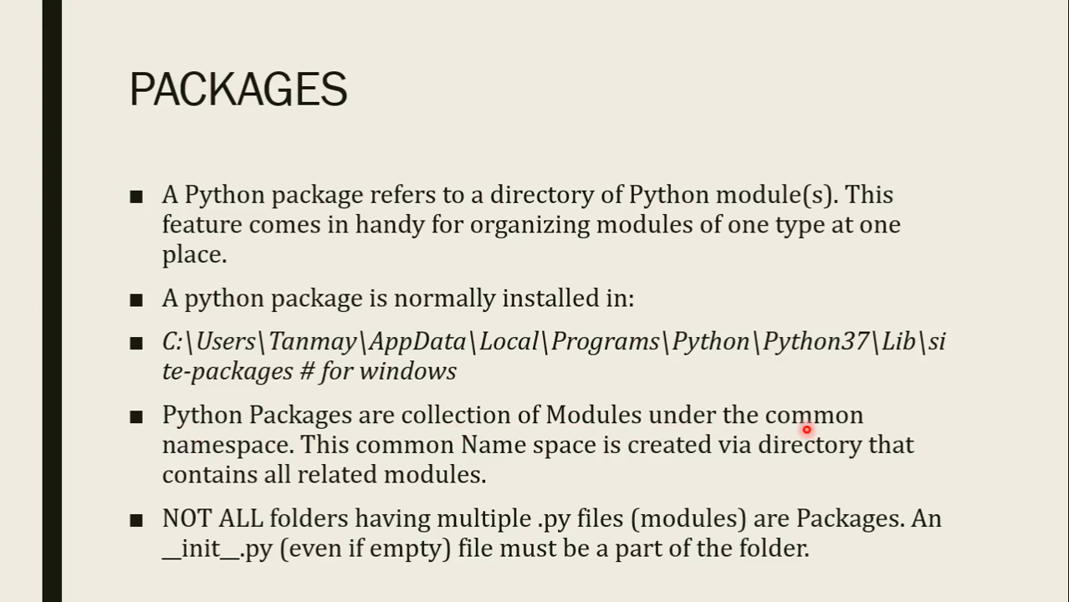
mouse_move(423, 452)
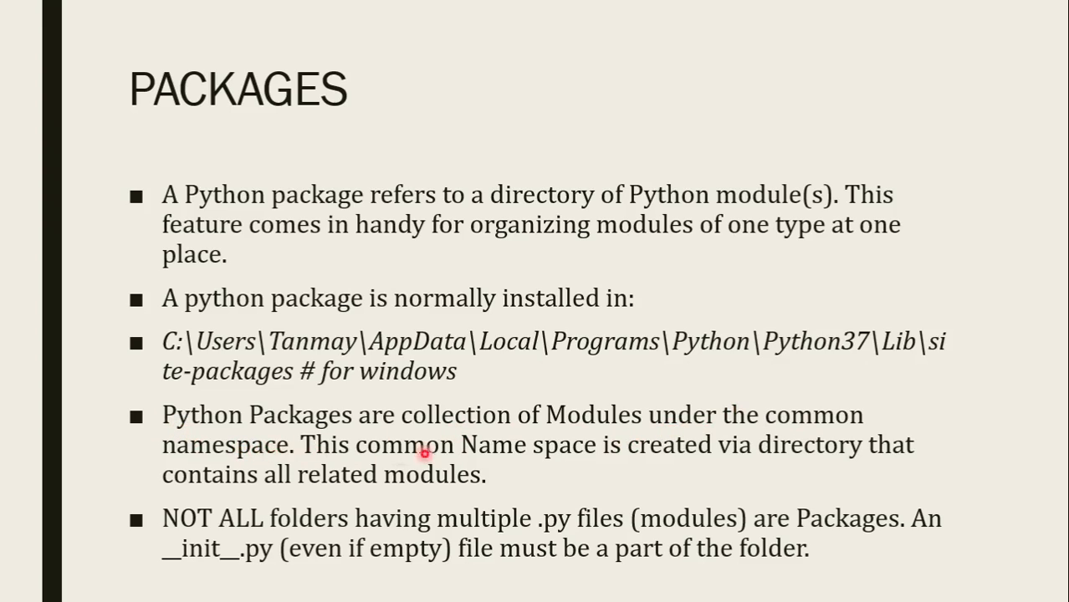
mouse_move(810, 463)
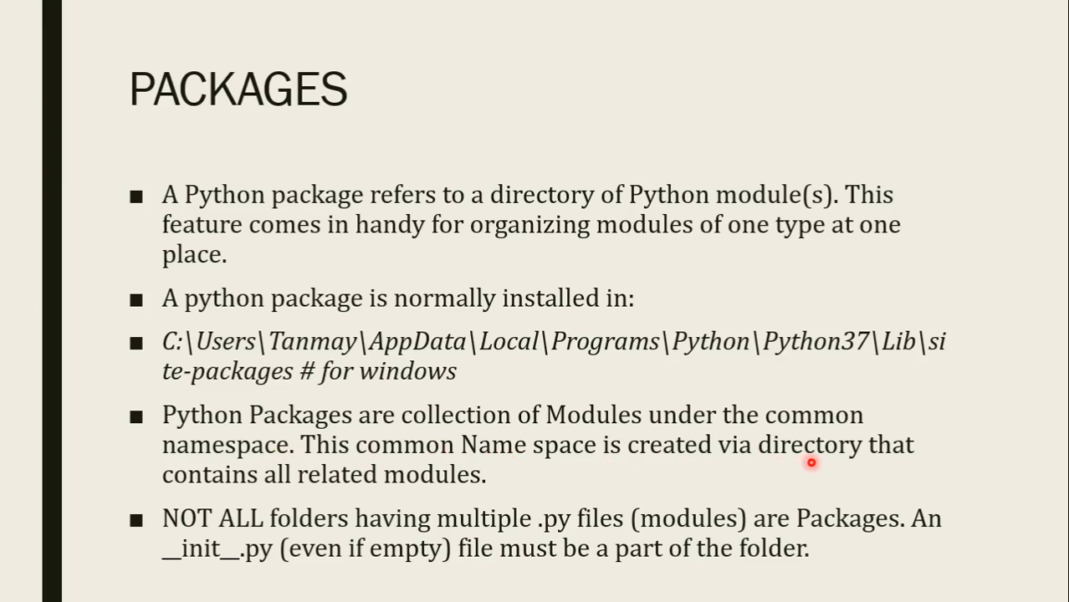
mouse_move(398, 514)
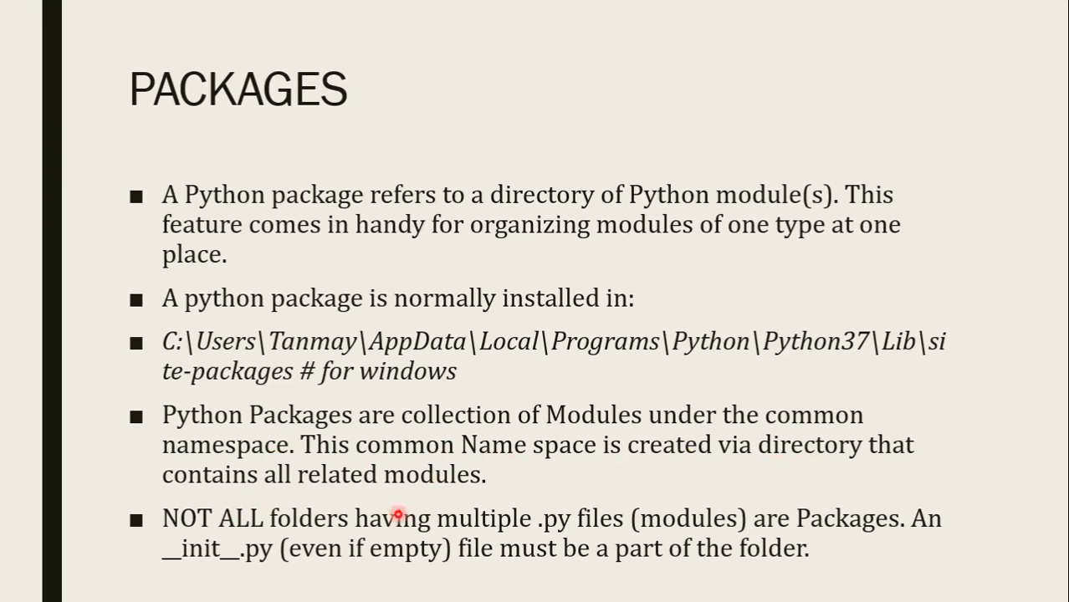
mouse_move(481, 510)
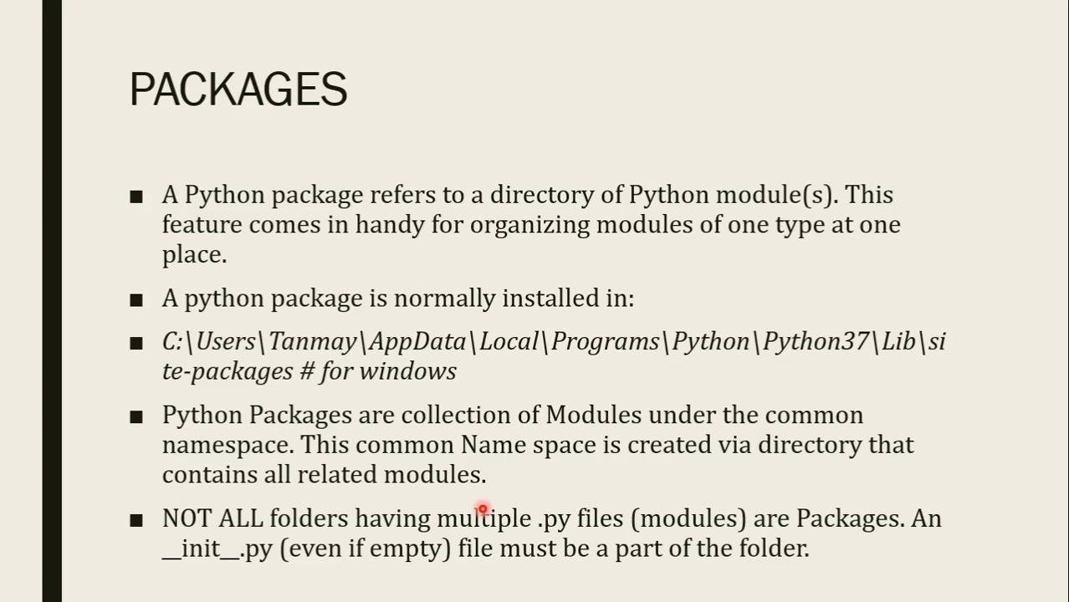
- Switch back to the PowerPoint slideshow on the Packages slide
key(alt+tab)
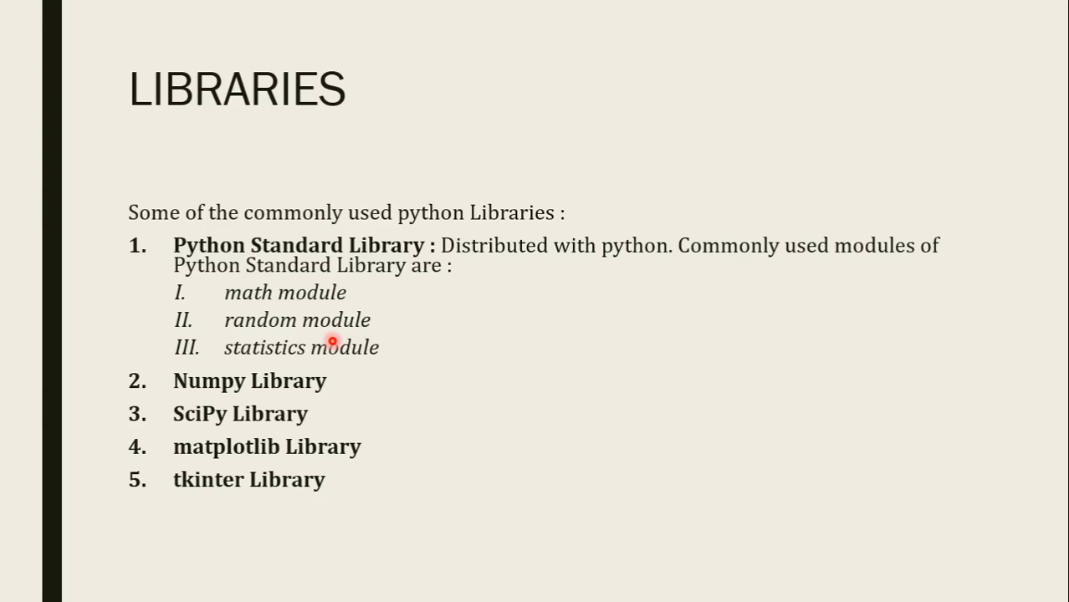
mouse_move(251, 369)
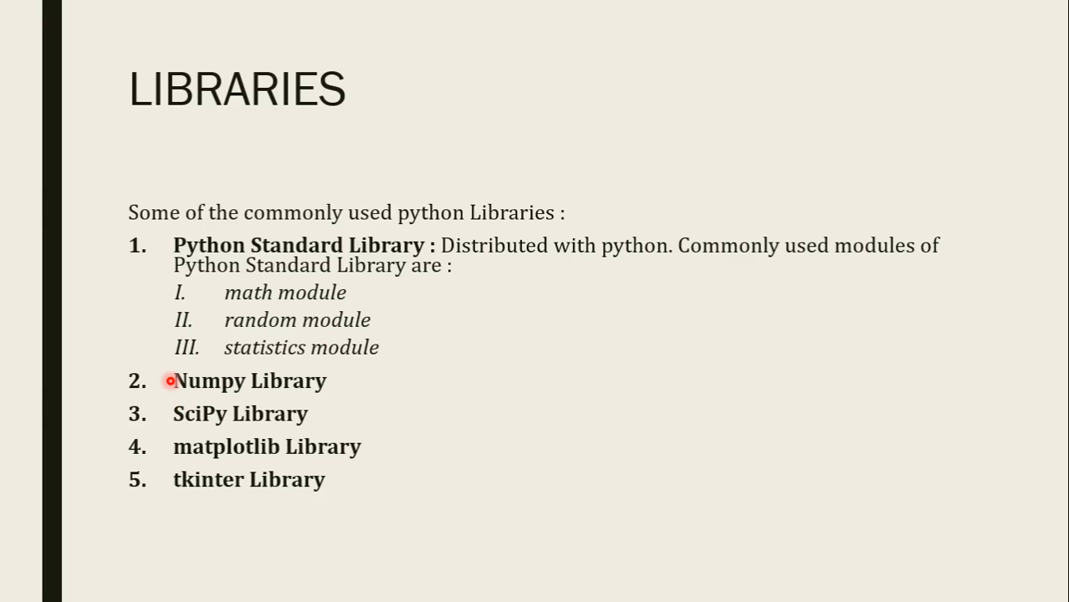
mouse_move(200, 411)
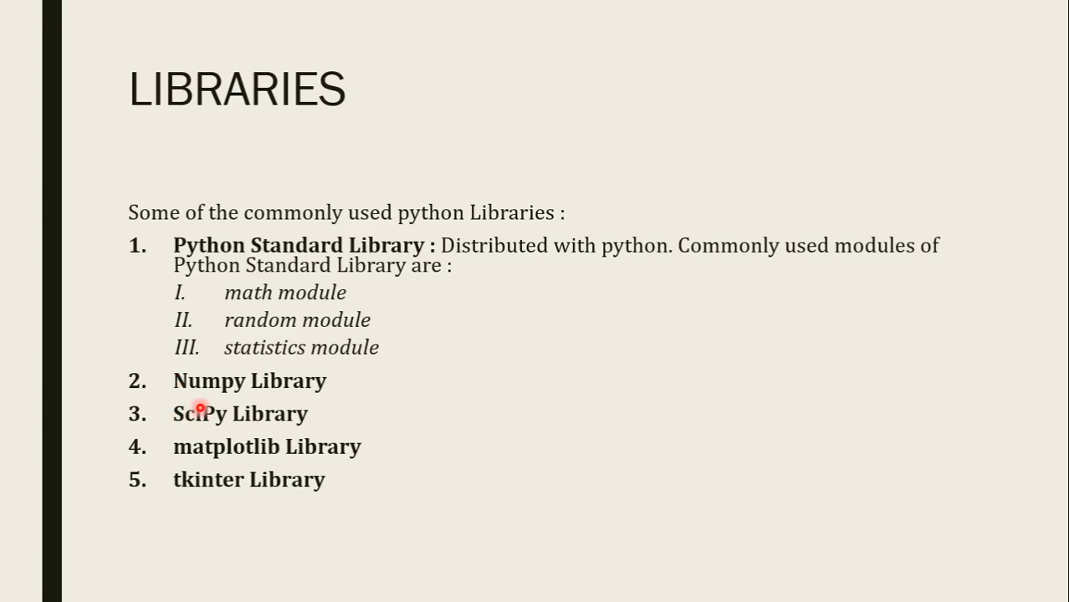
mouse_move(266, 455)
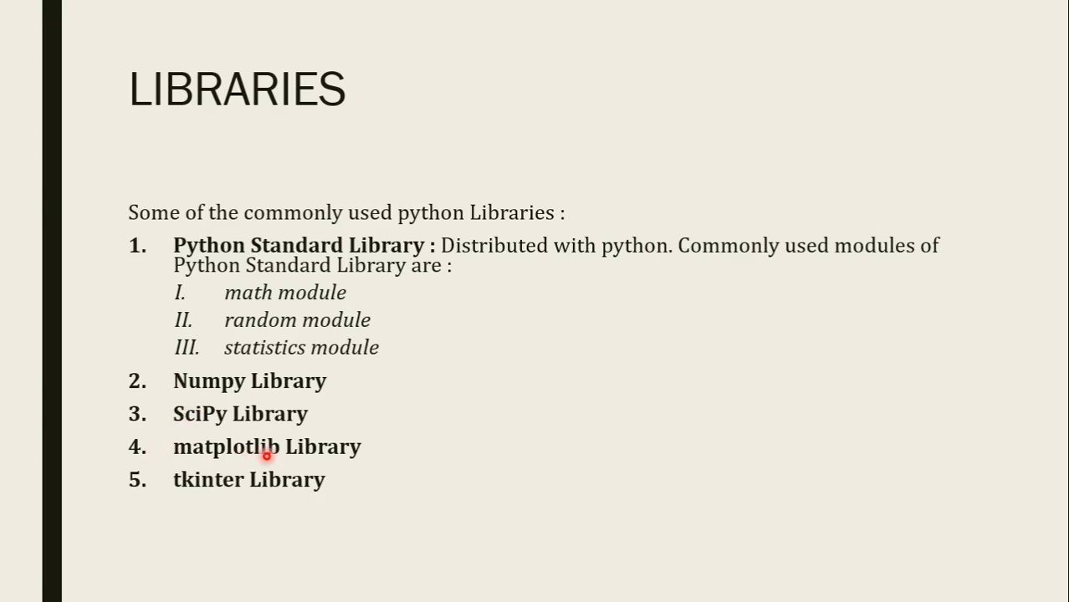
mouse_move(215, 507)
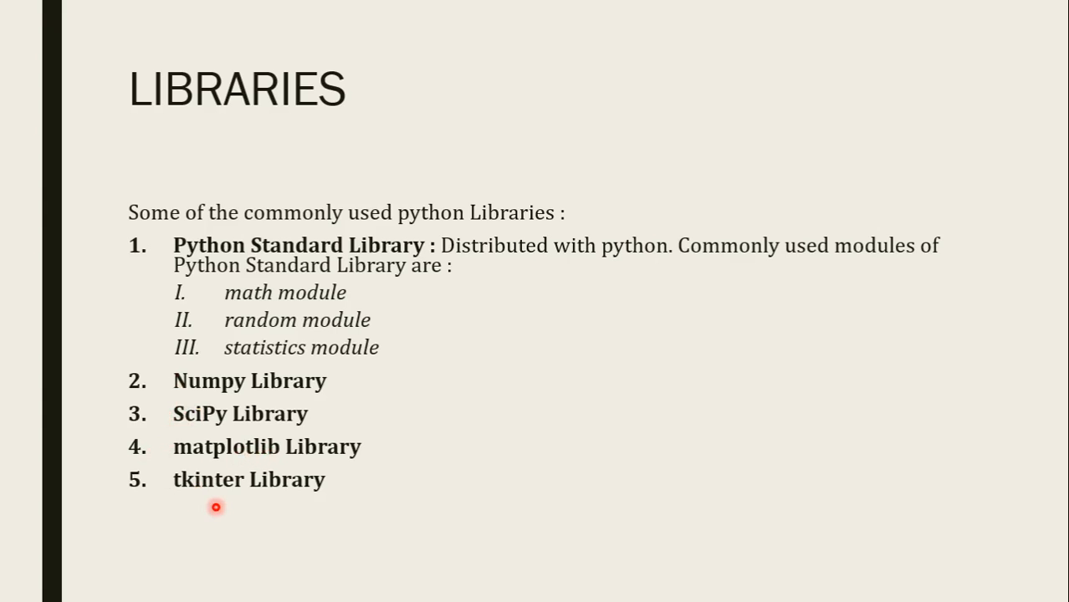
mouse_move(298, 450)
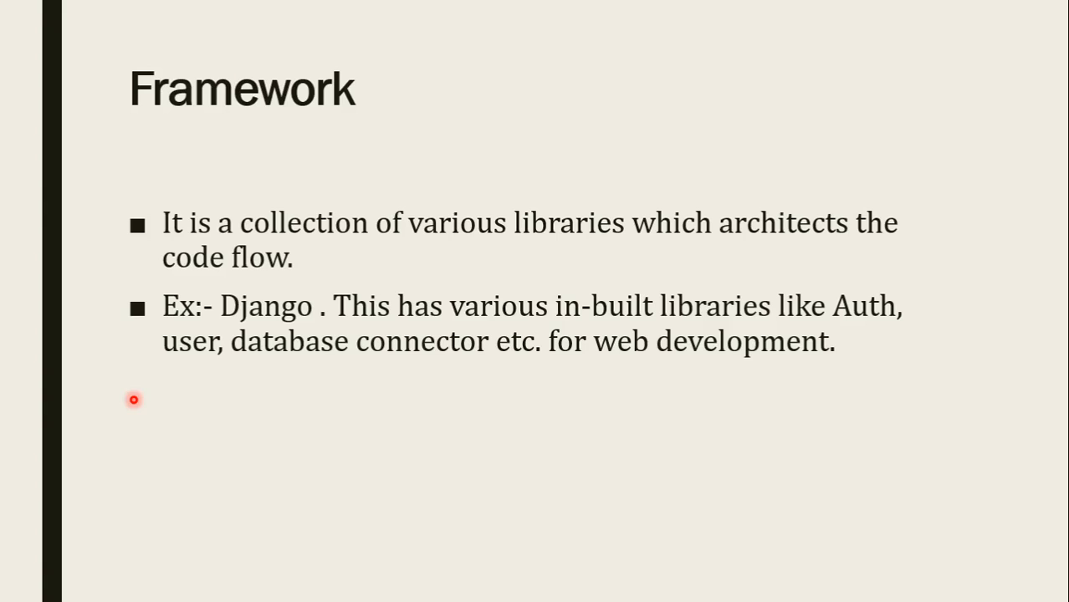
mouse_move(383, 344)
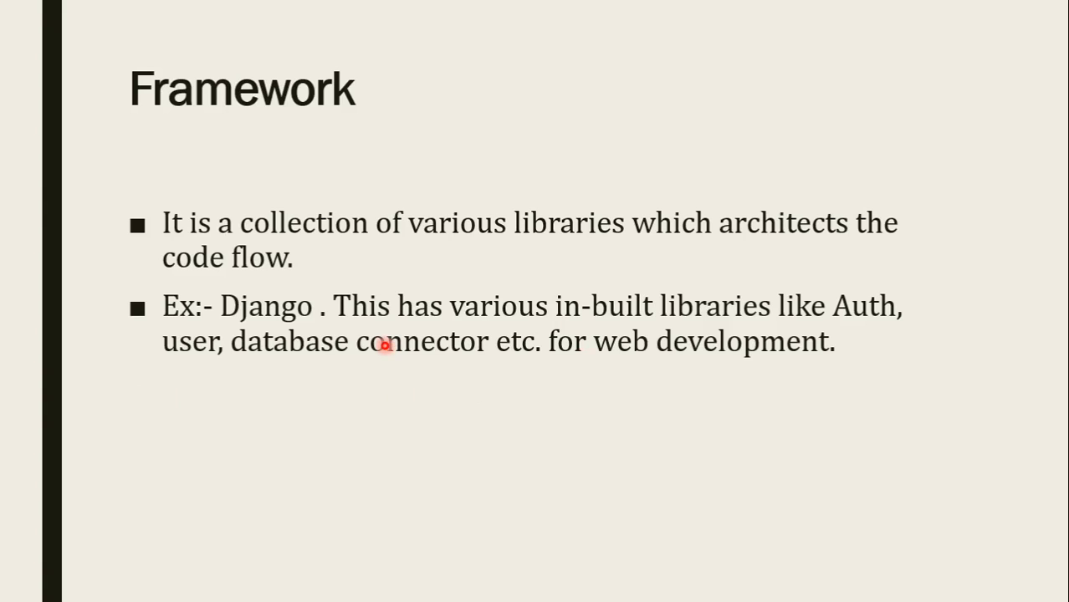
mouse_move(866, 355)
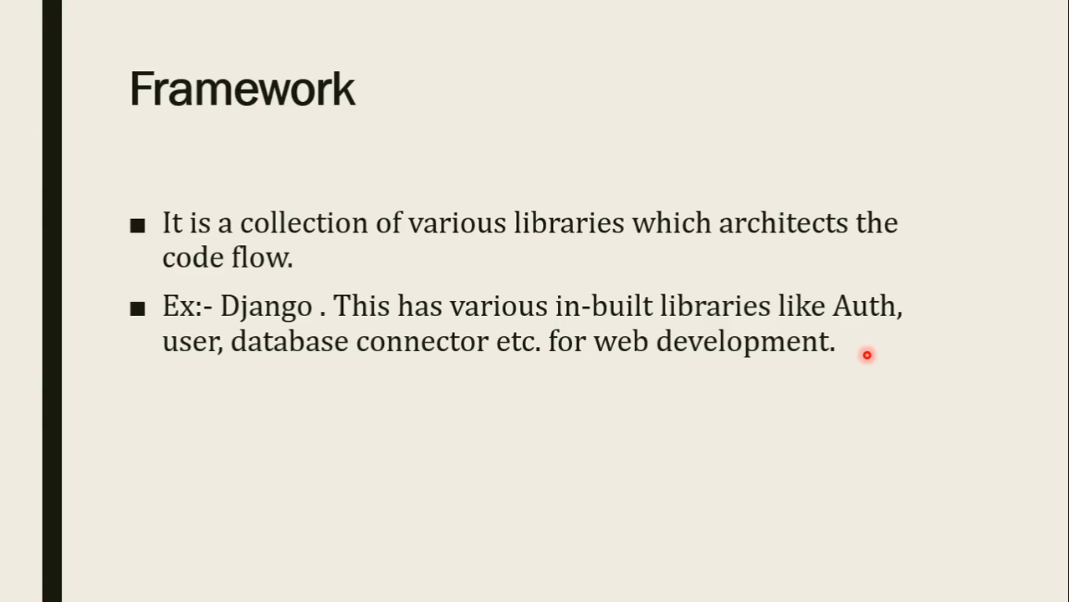